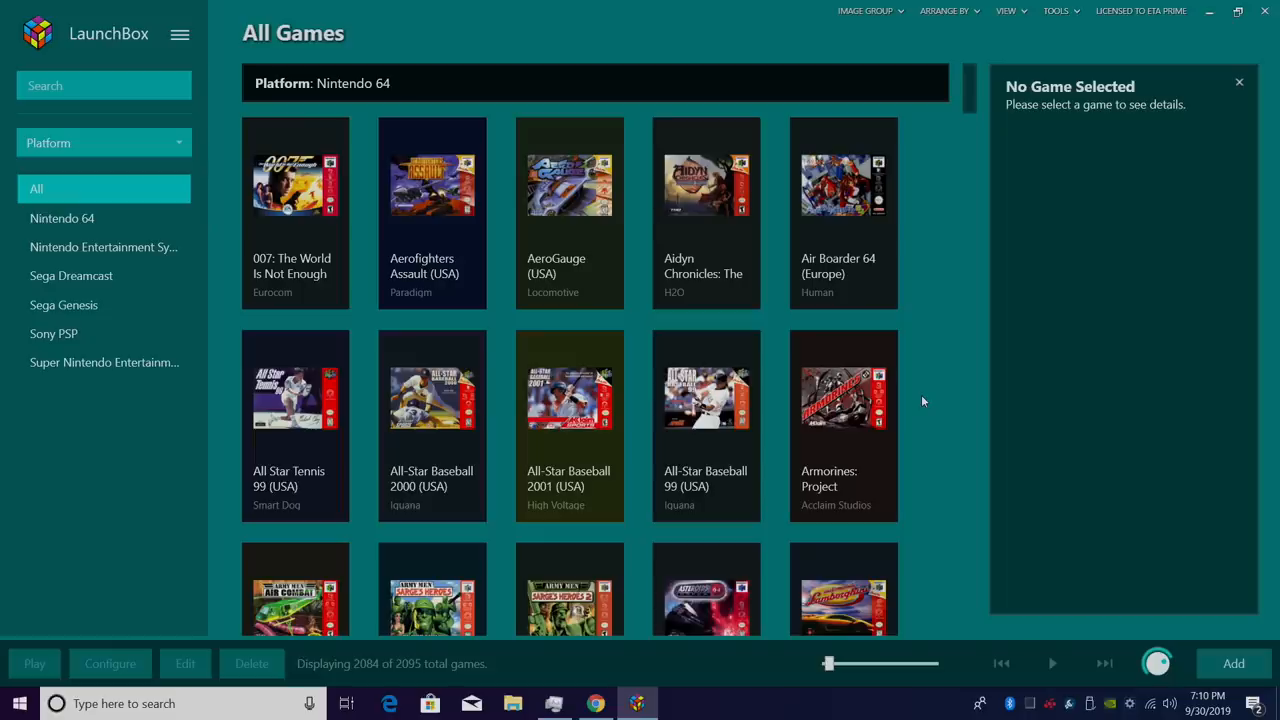
mouse_move(960, 420)
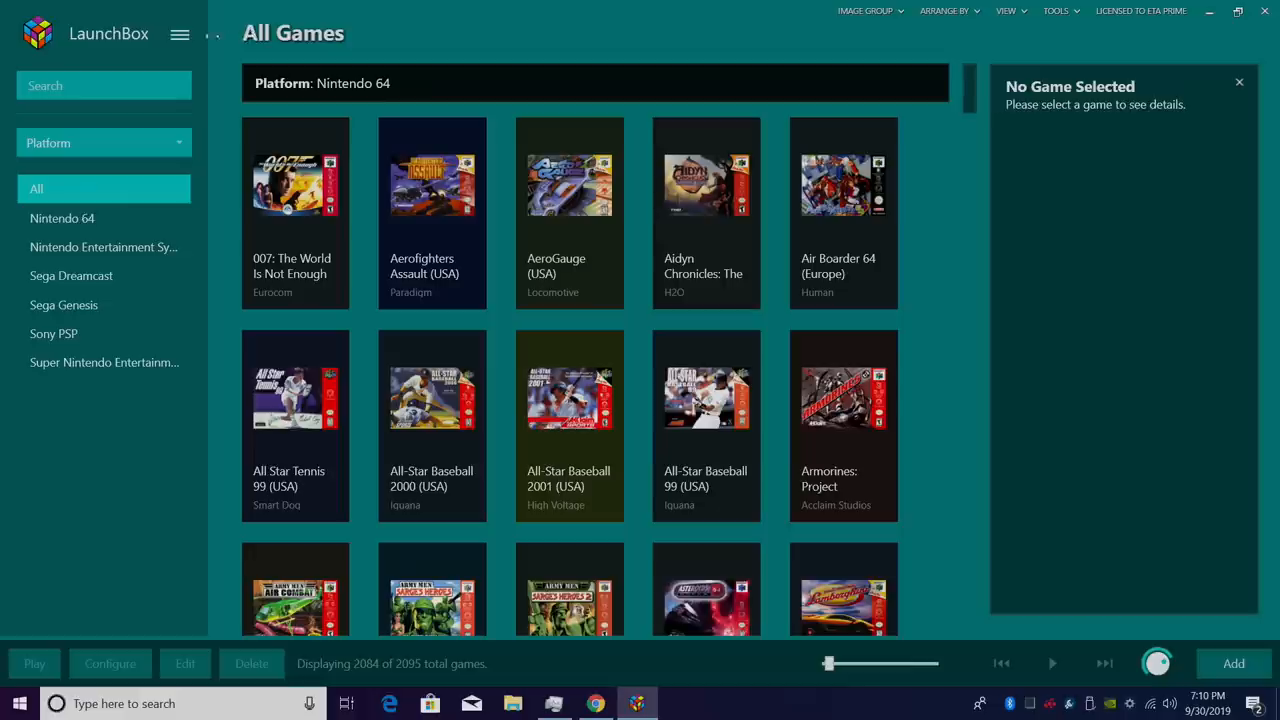
Create a data backup from Tools and save it with the default name in Backups.
left_click(180, 32)
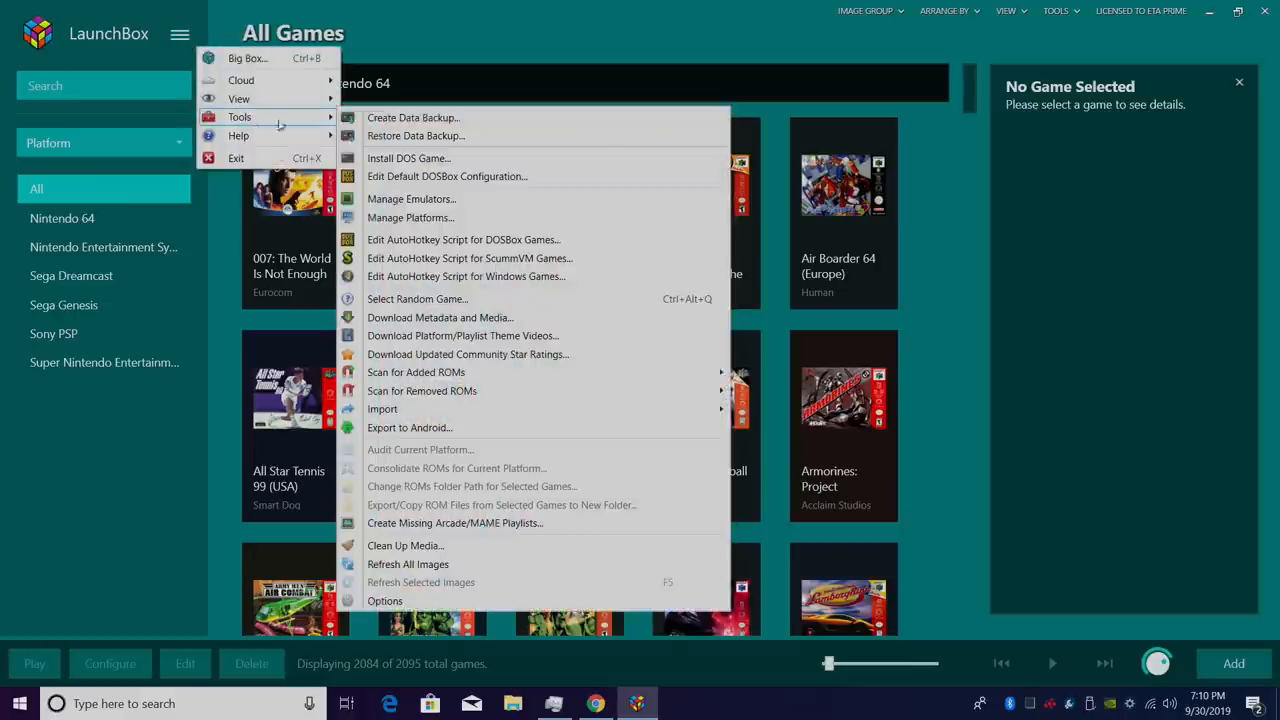
mouse_move(412, 116)
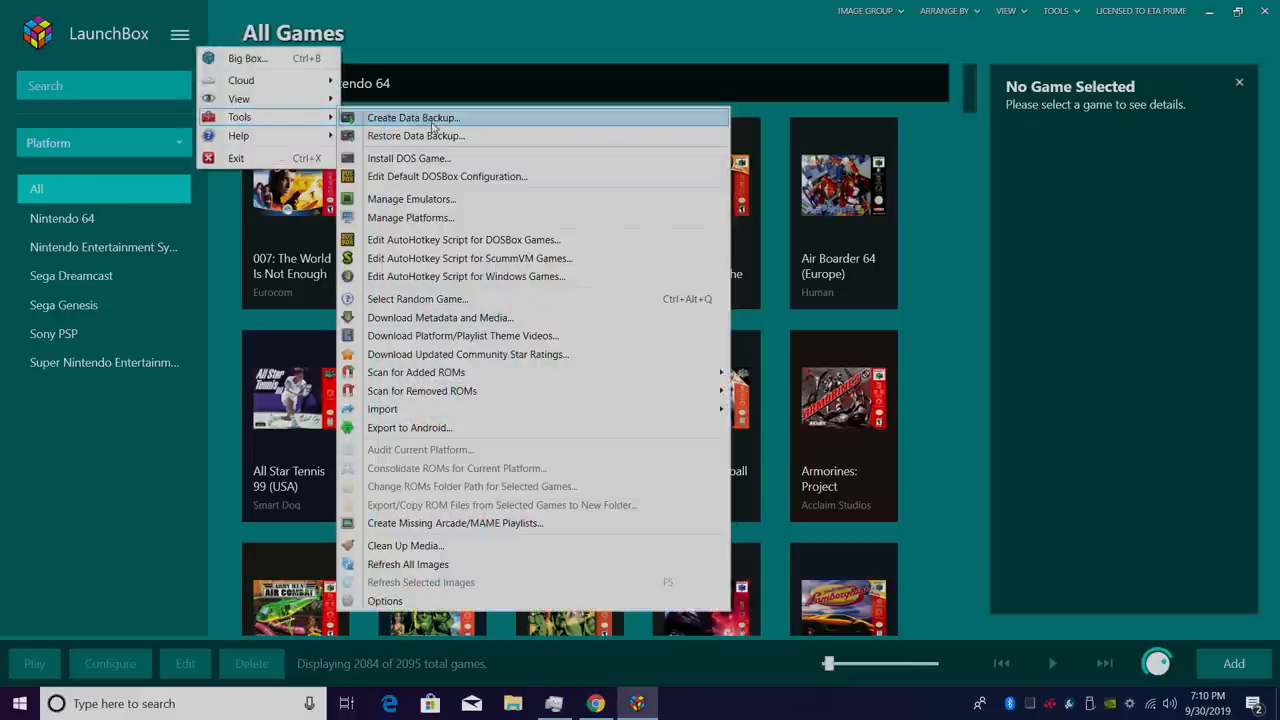
left_click(412, 116)
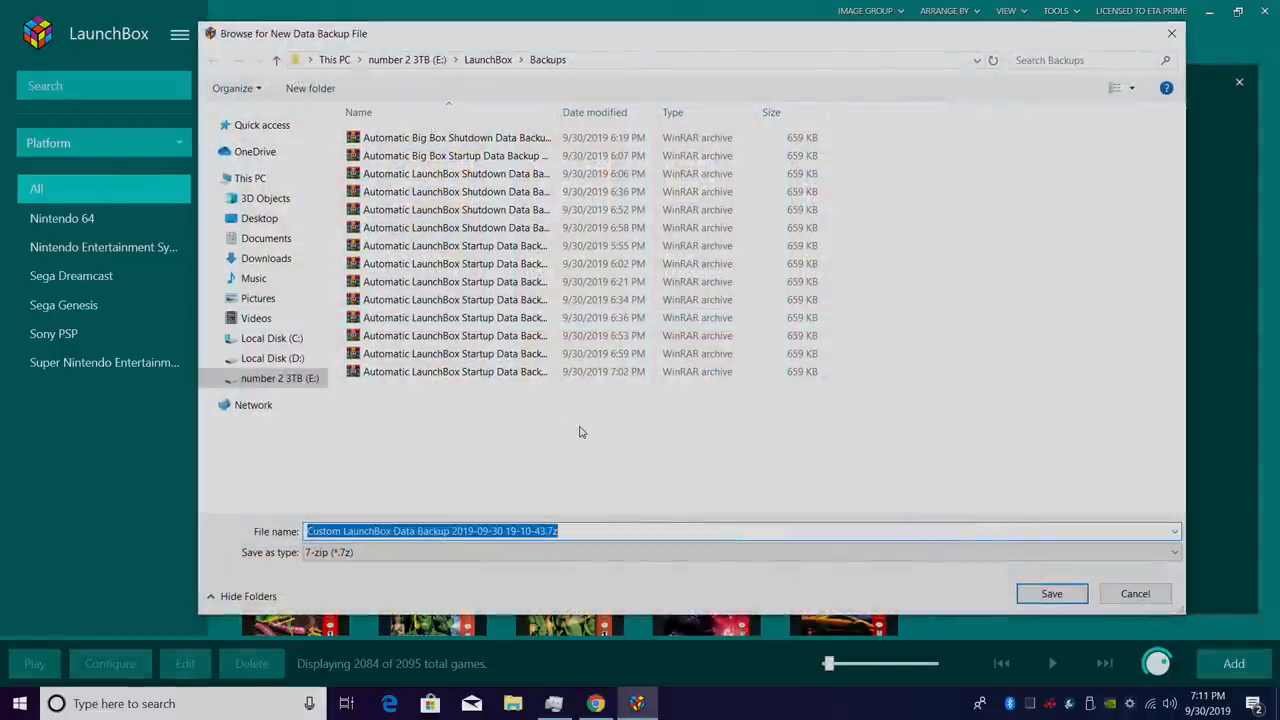
mouse_move(576, 400)
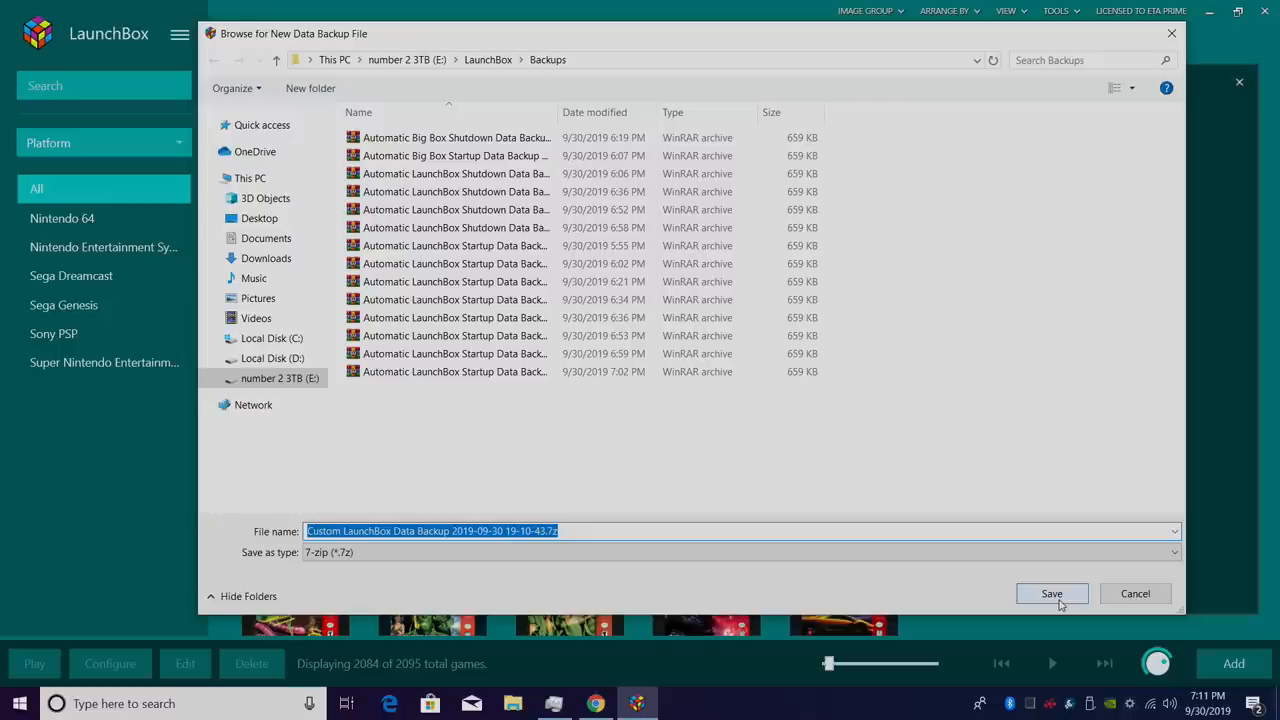
left_click(1052, 592)
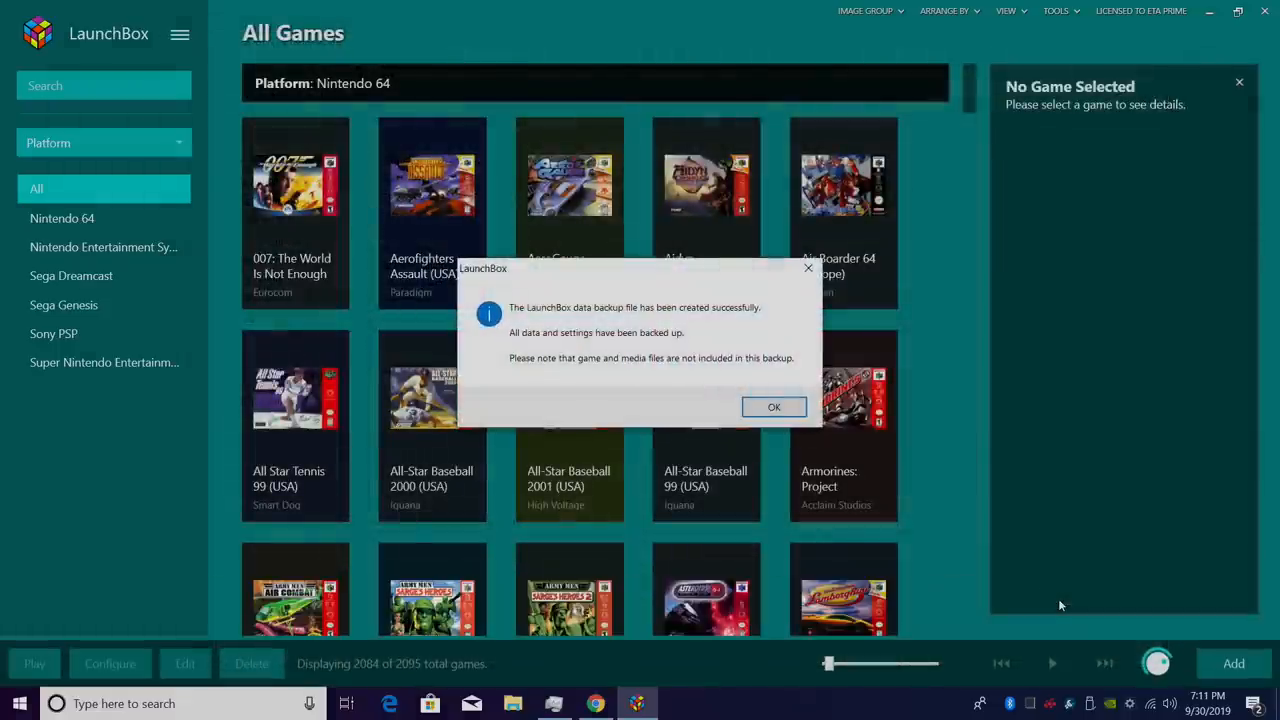
Restore the Custom LaunchBox Data Backup file, accepting the overwrite and restart warning.
left_click(774, 408)
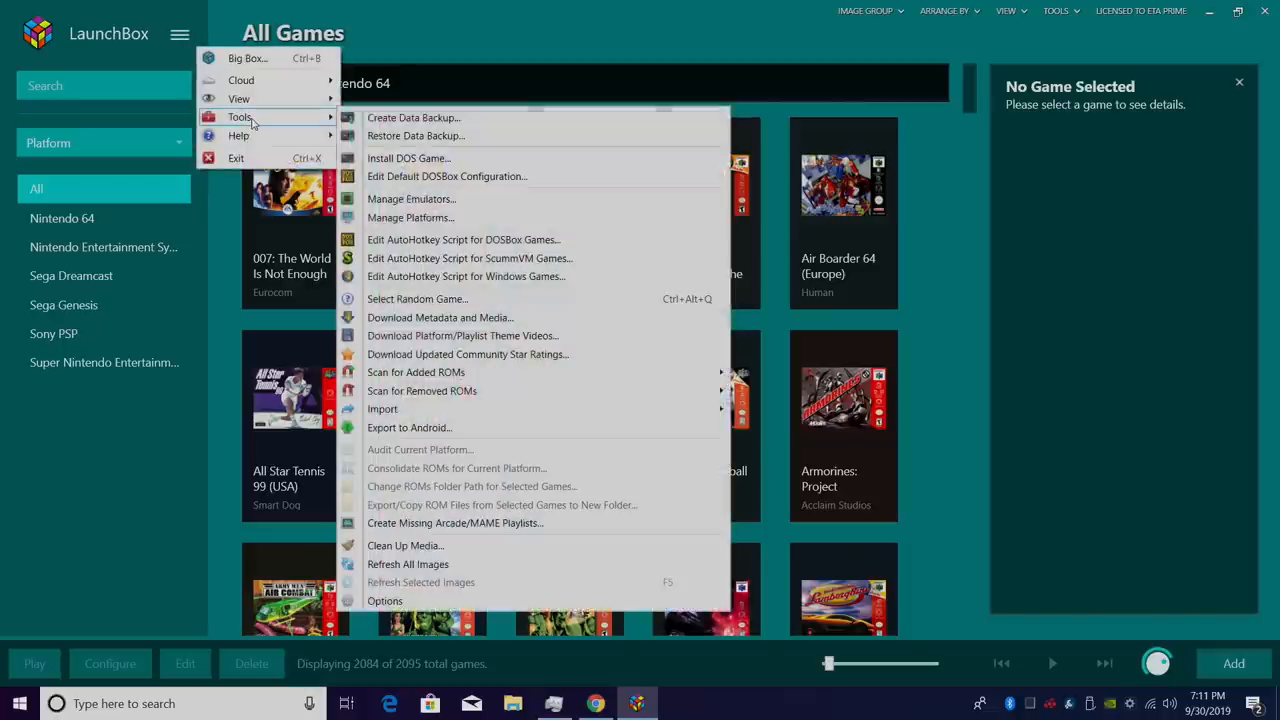
mouse_move(416, 136)
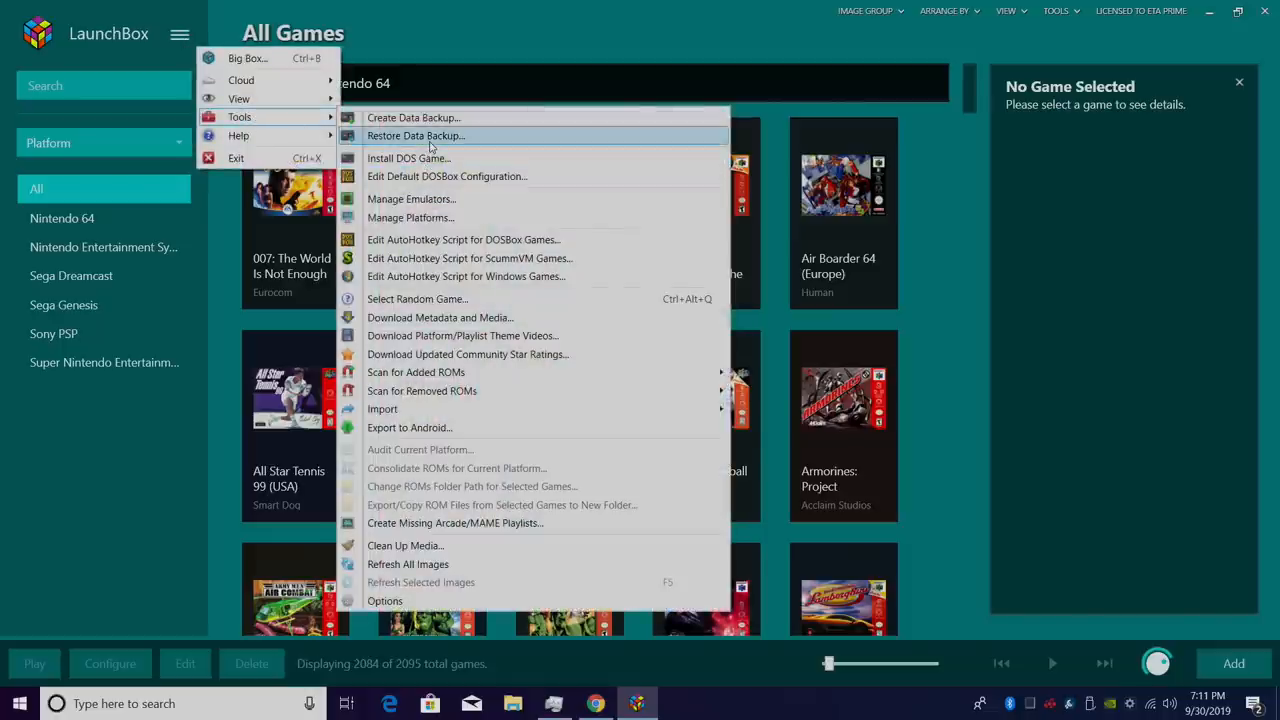
left_click(416, 136)
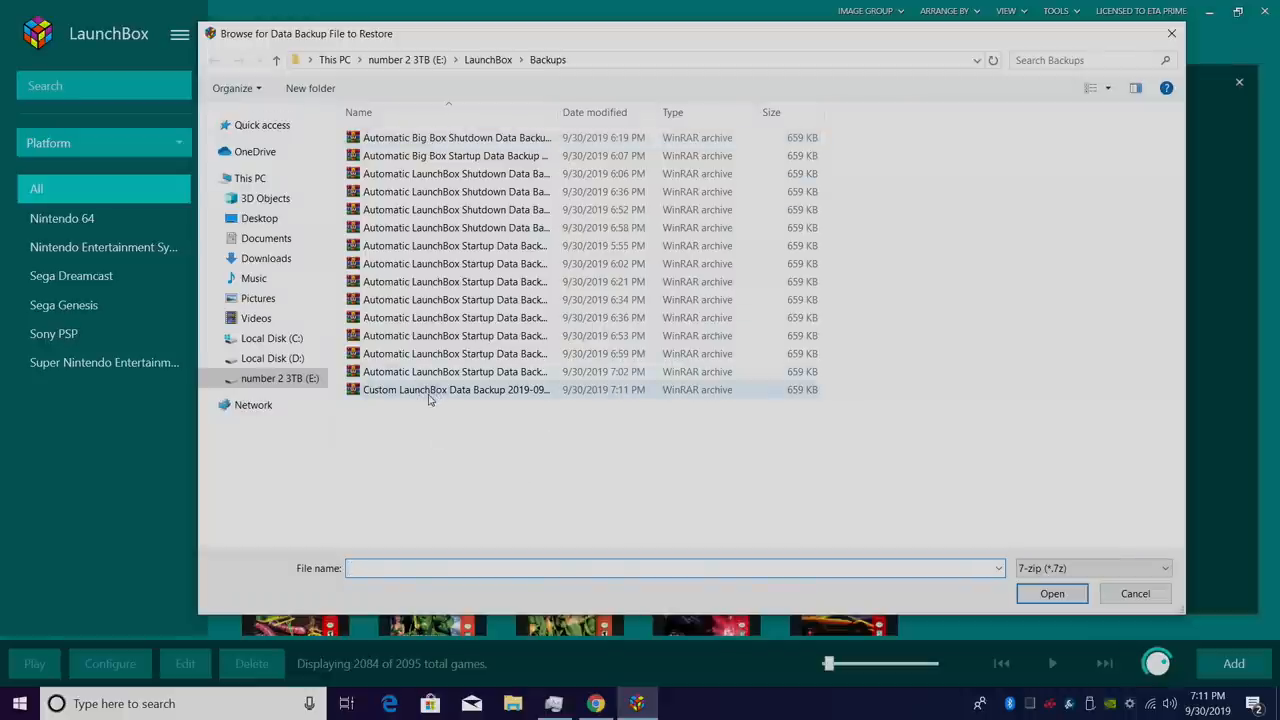
mouse_move(480, 400)
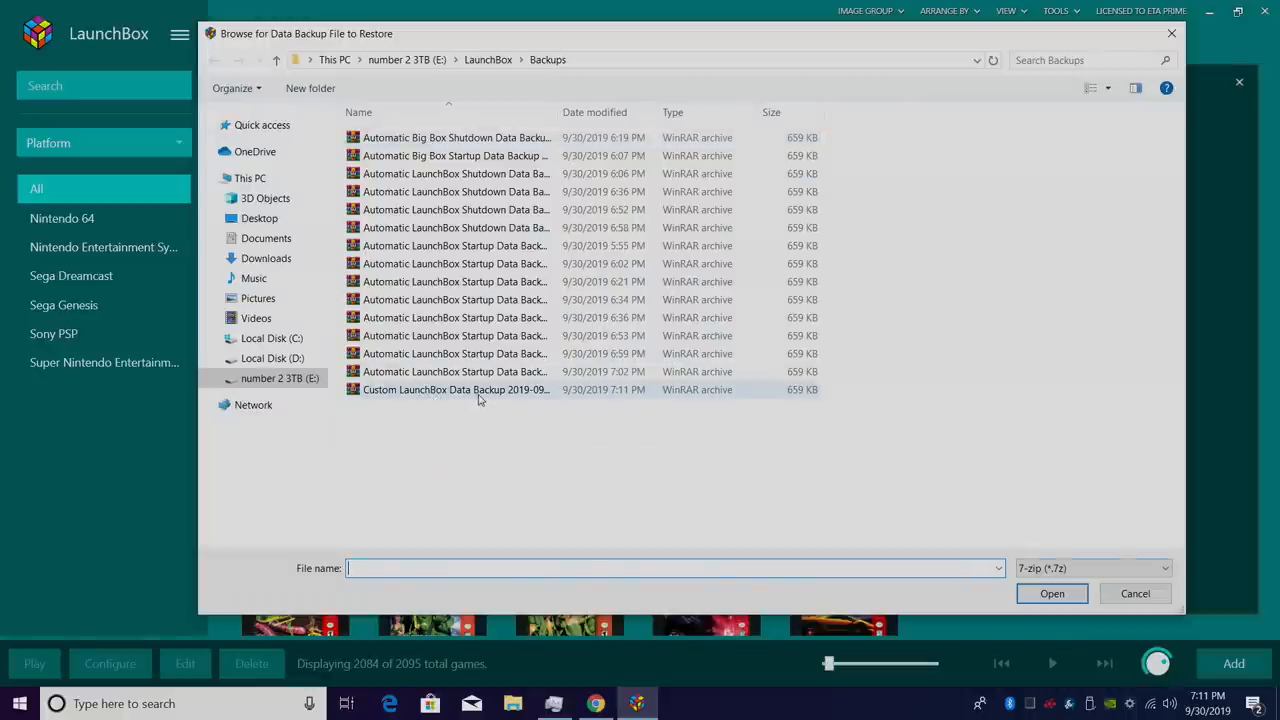
left_click(456, 388)
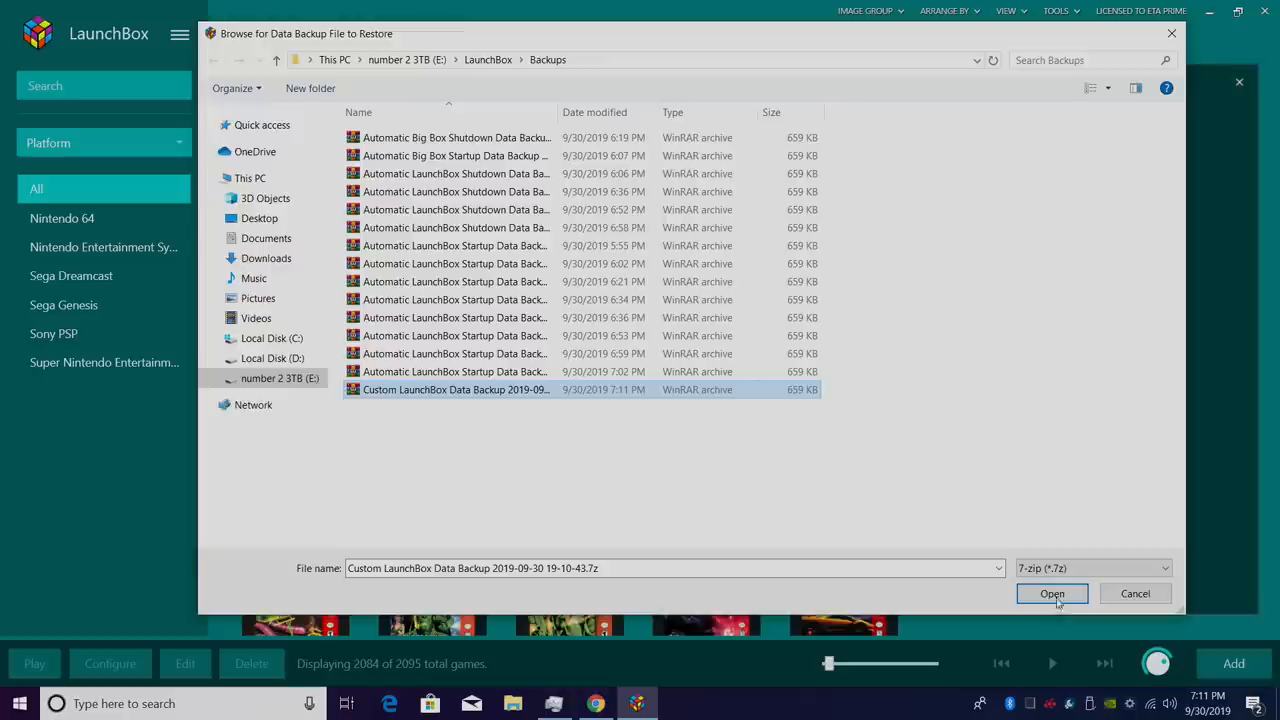
left_click(1052, 592)
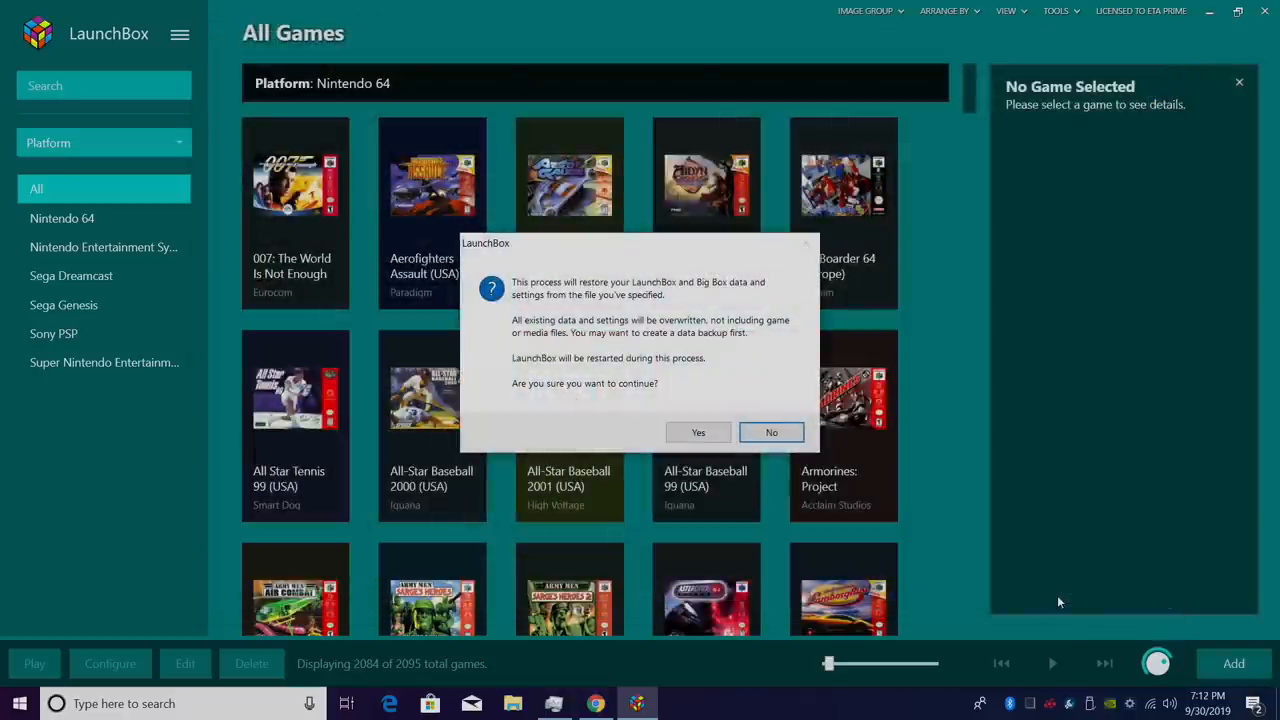
mouse_move(698, 432)
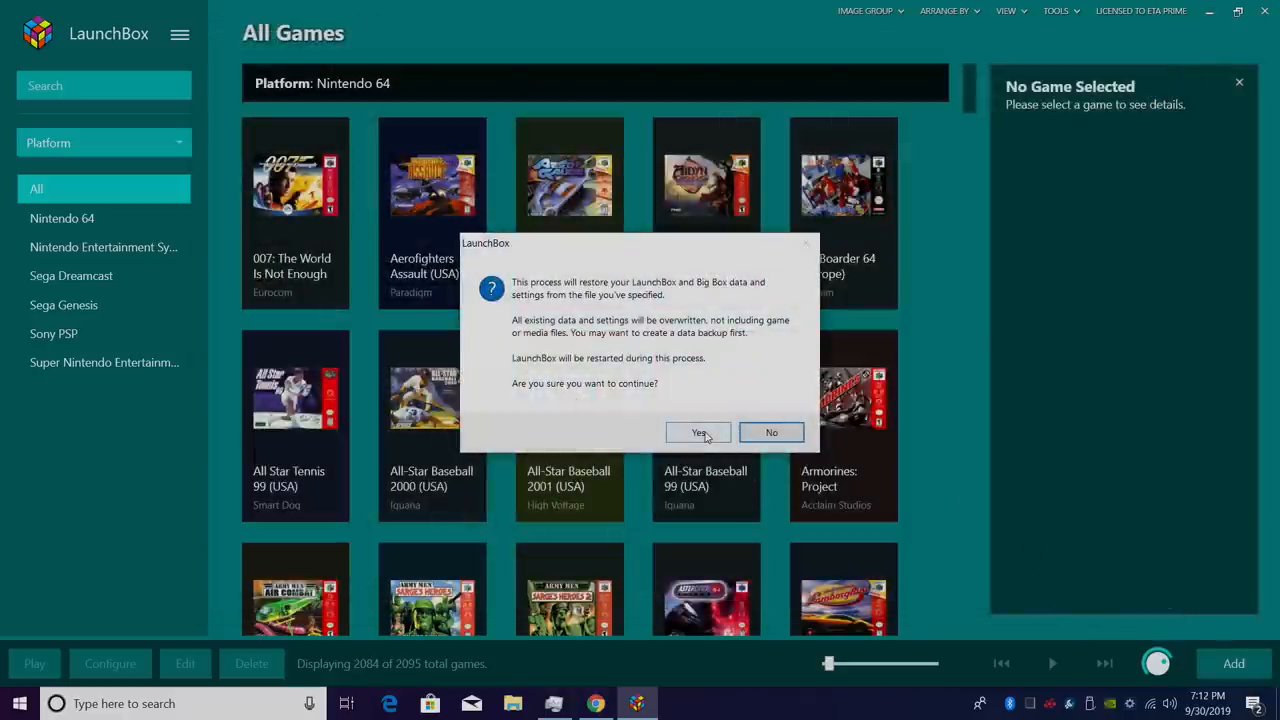
left_click(698, 432)
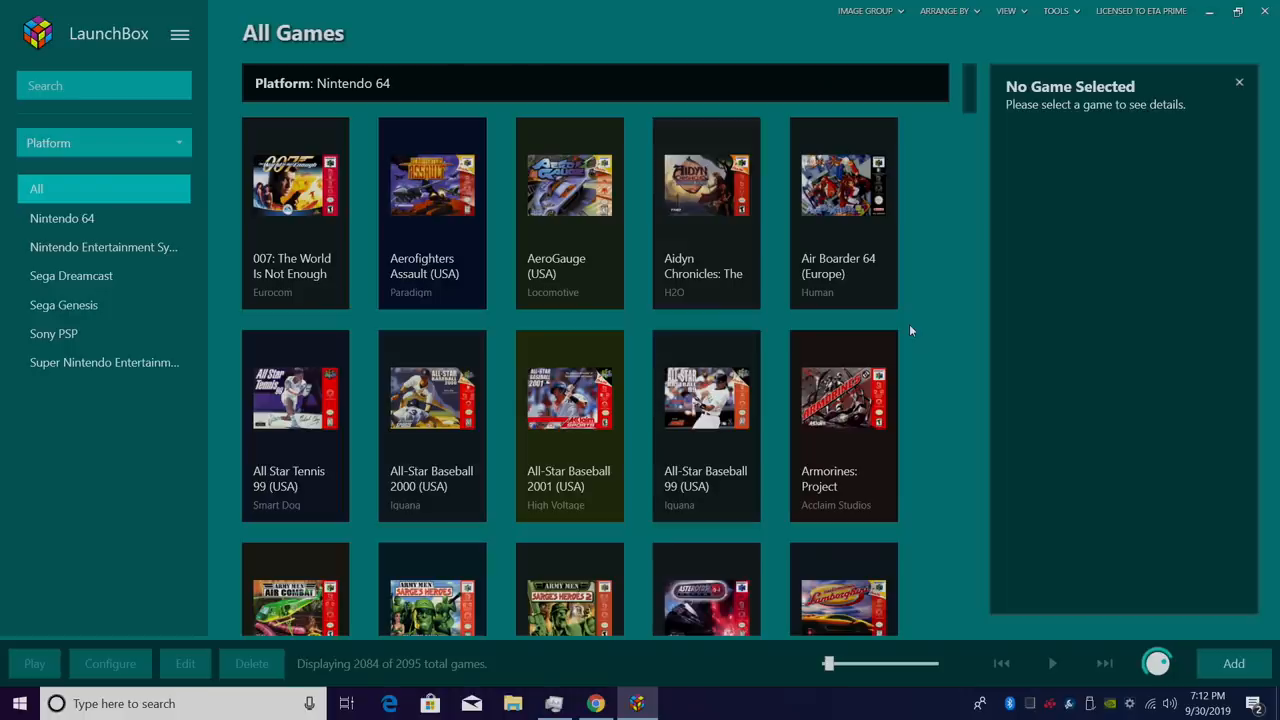
mouse_move(844, 336)
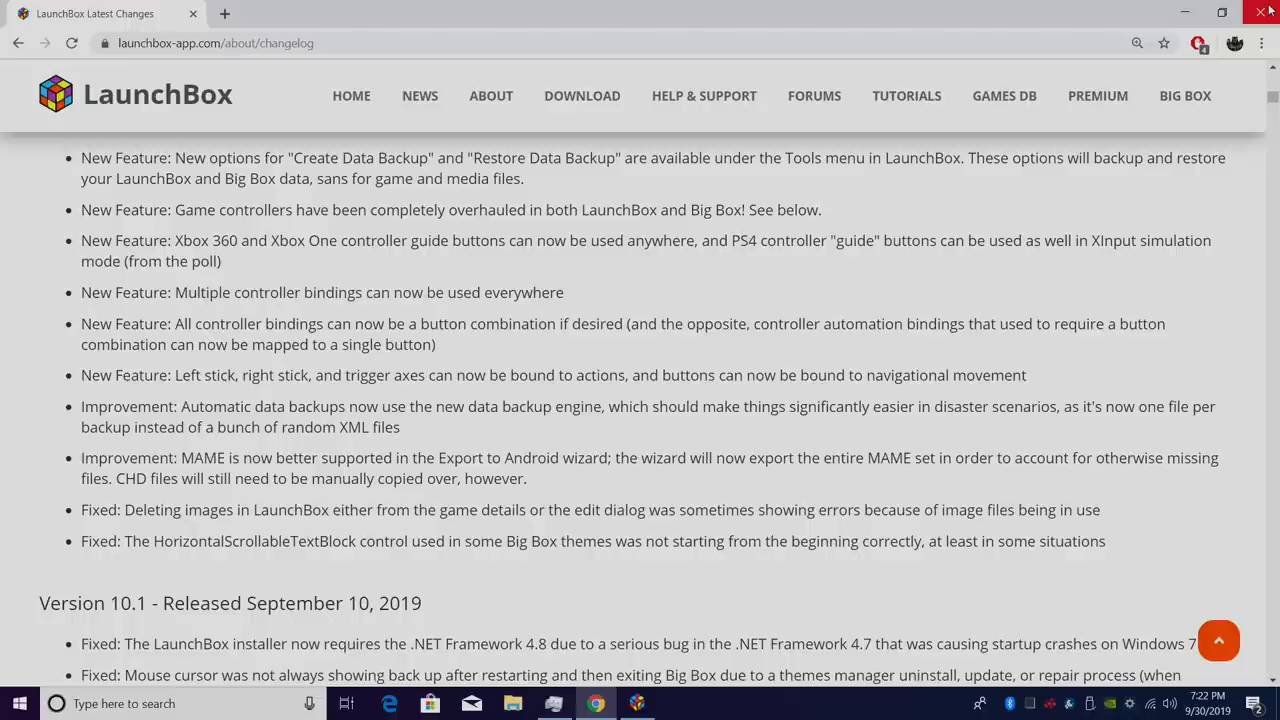
mouse_move(4, 482)
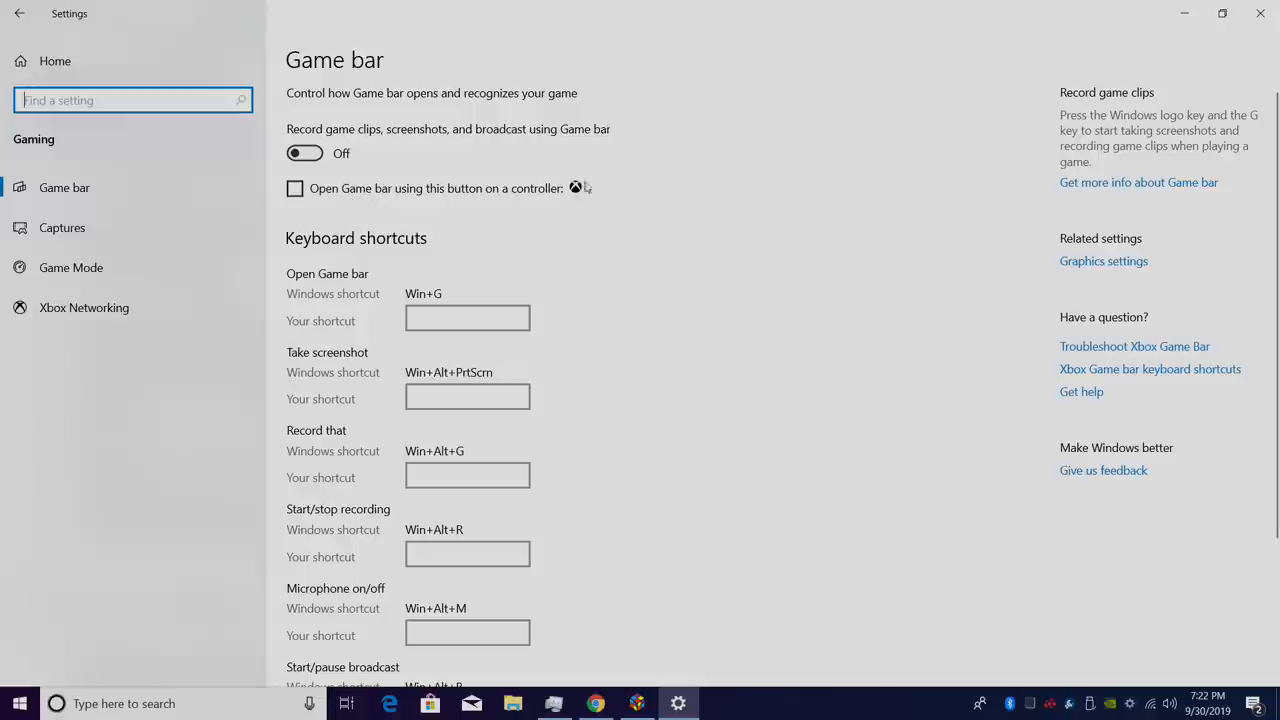
mouse_move(576, 192)
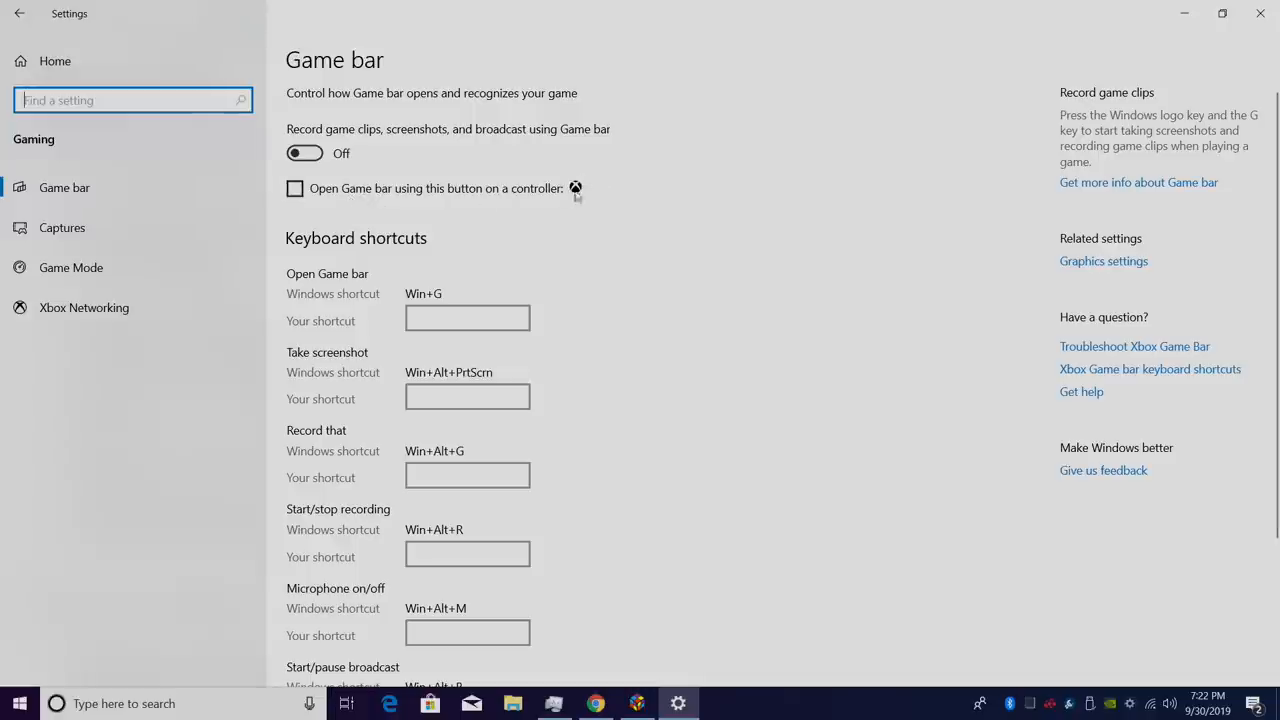
Toggle 'Open Game bar using this button on a controller' on, then leave it off.
left_click(296, 188)
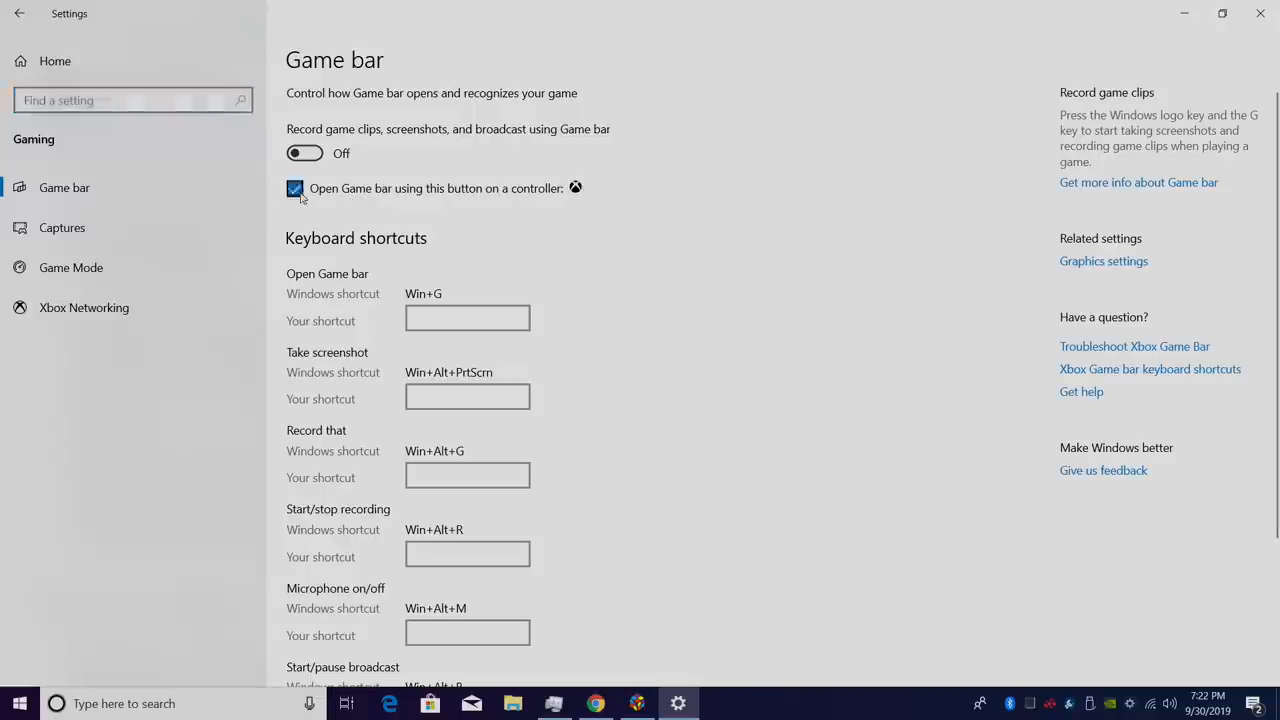
left_click(296, 188)
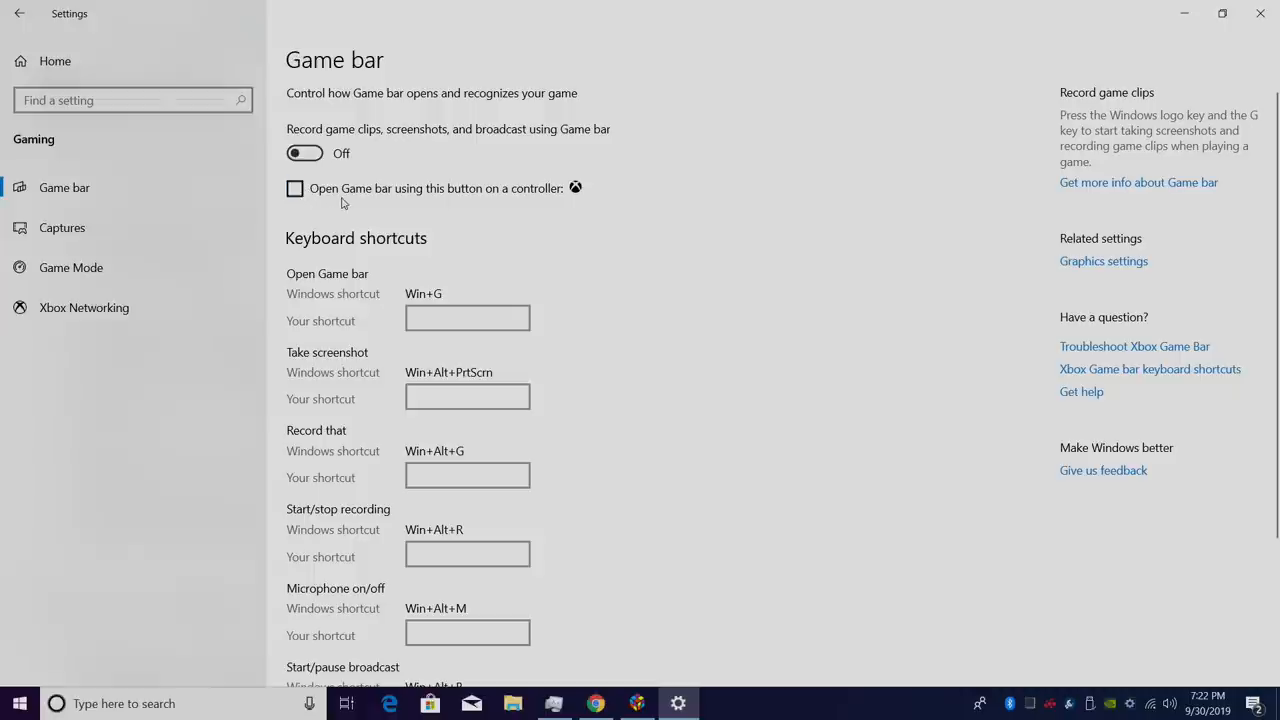
mouse_move(610, 192)
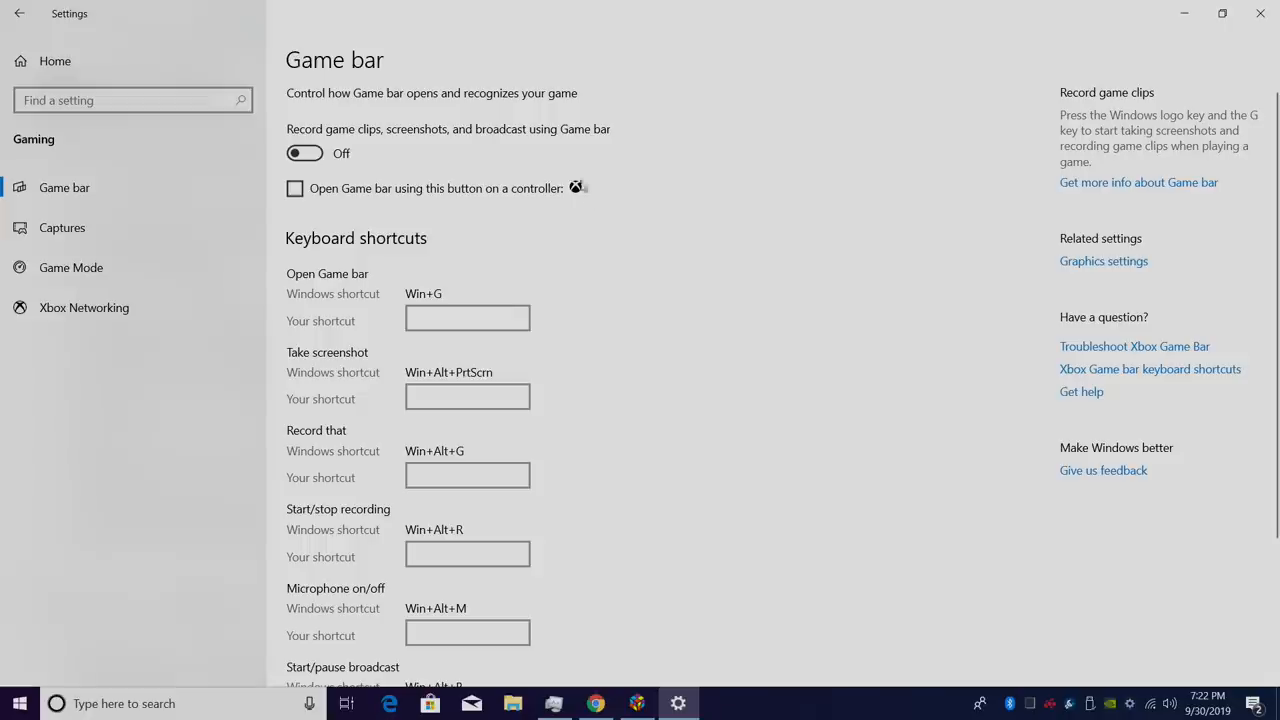
mouse_move(676, 190)
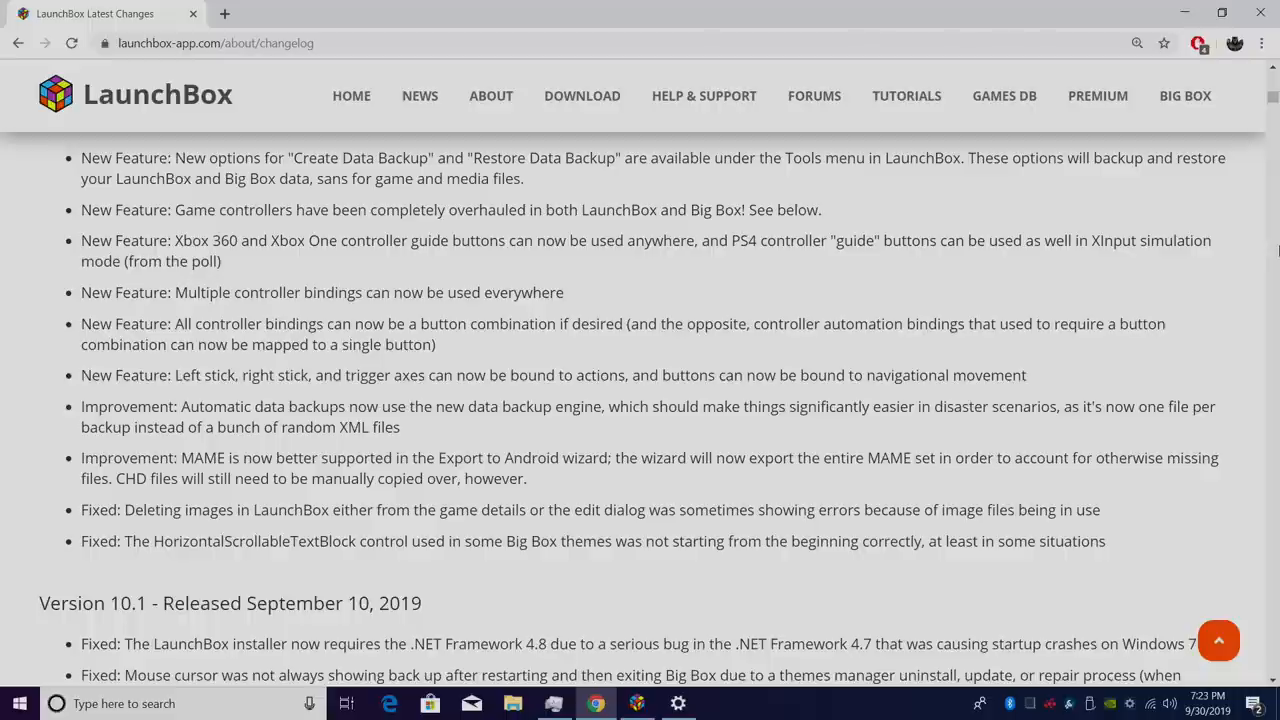
mouse_move(684, 306)
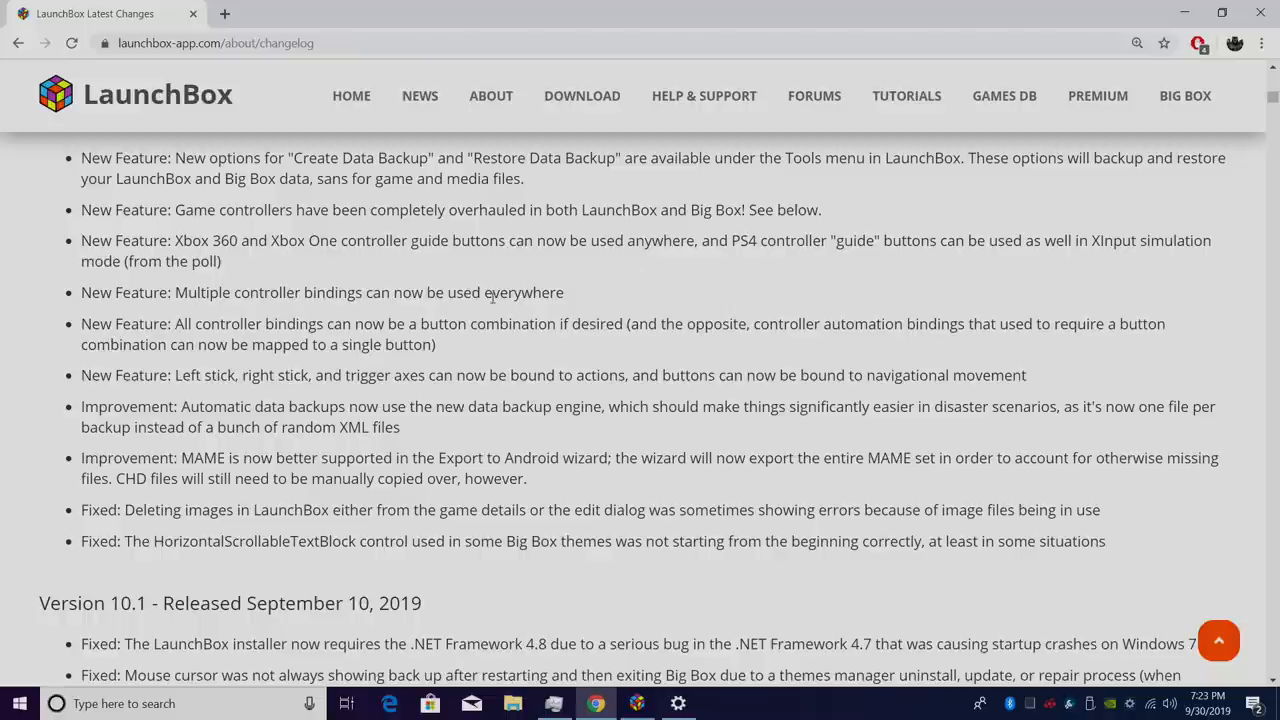
triple_click(368, 292)
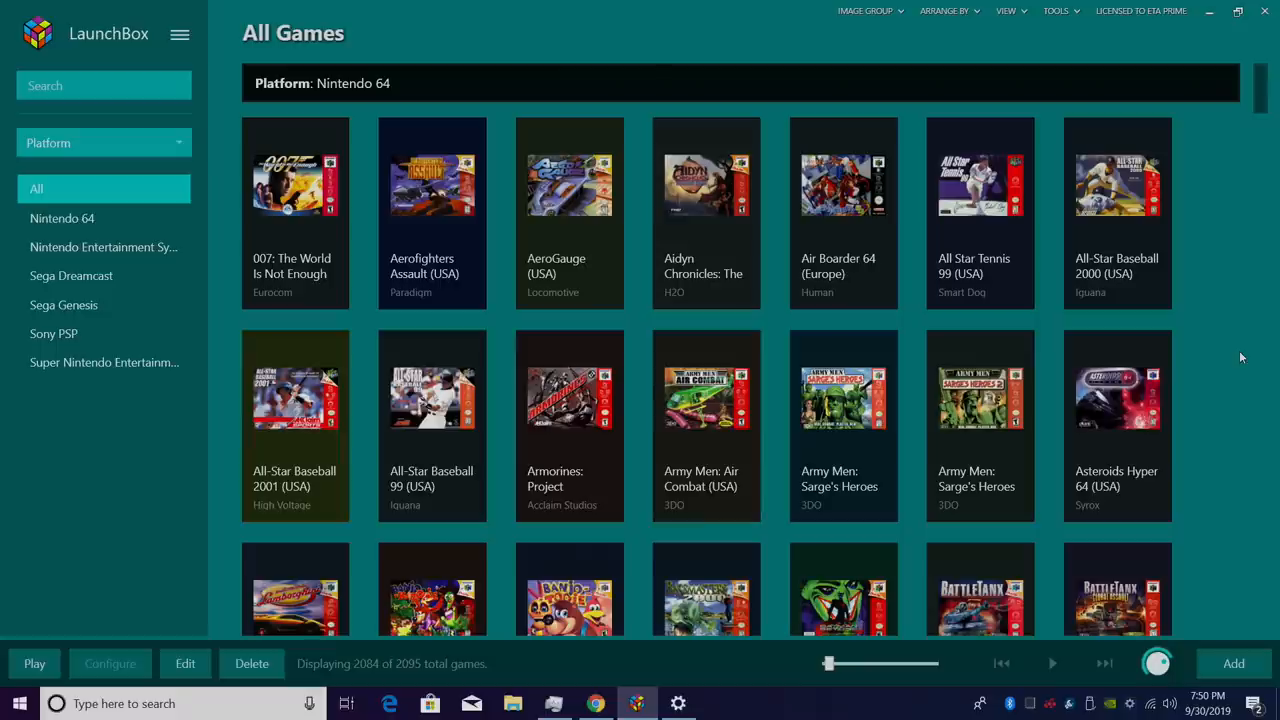
Review Game Controllers and Mappings in Options, then close without changes.
left_click(180, 32)
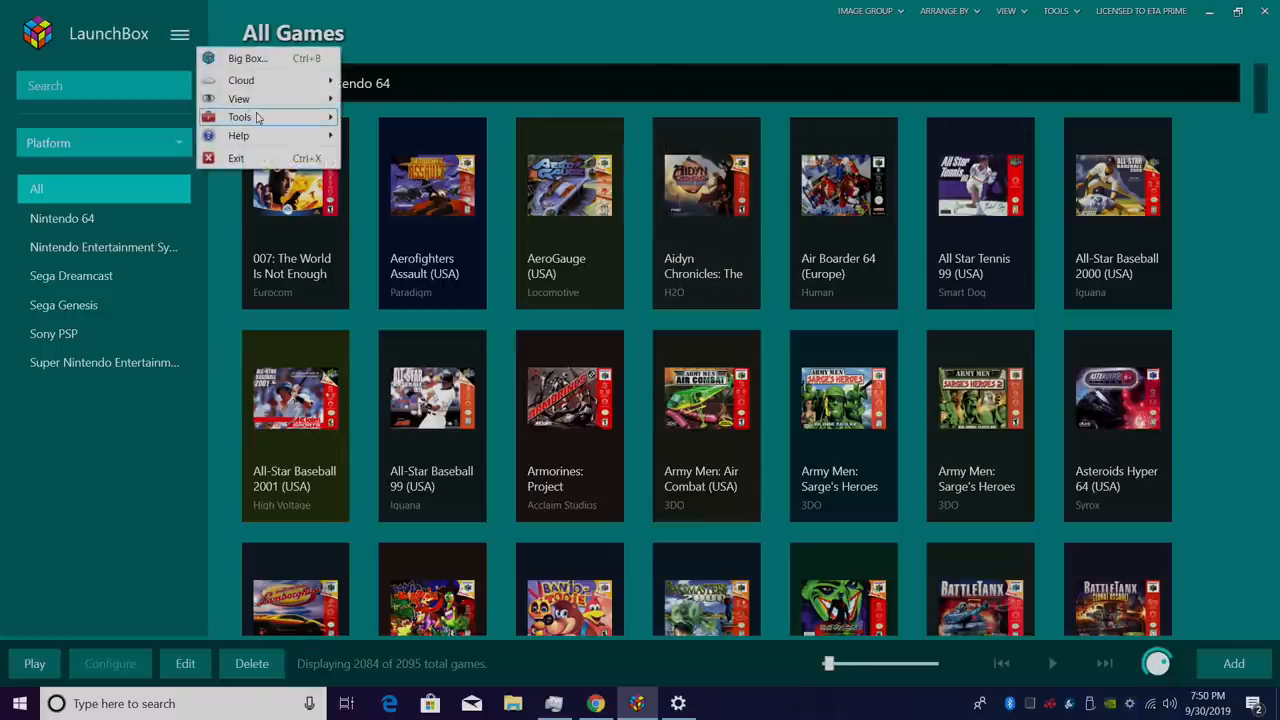
left_click(240, 116)
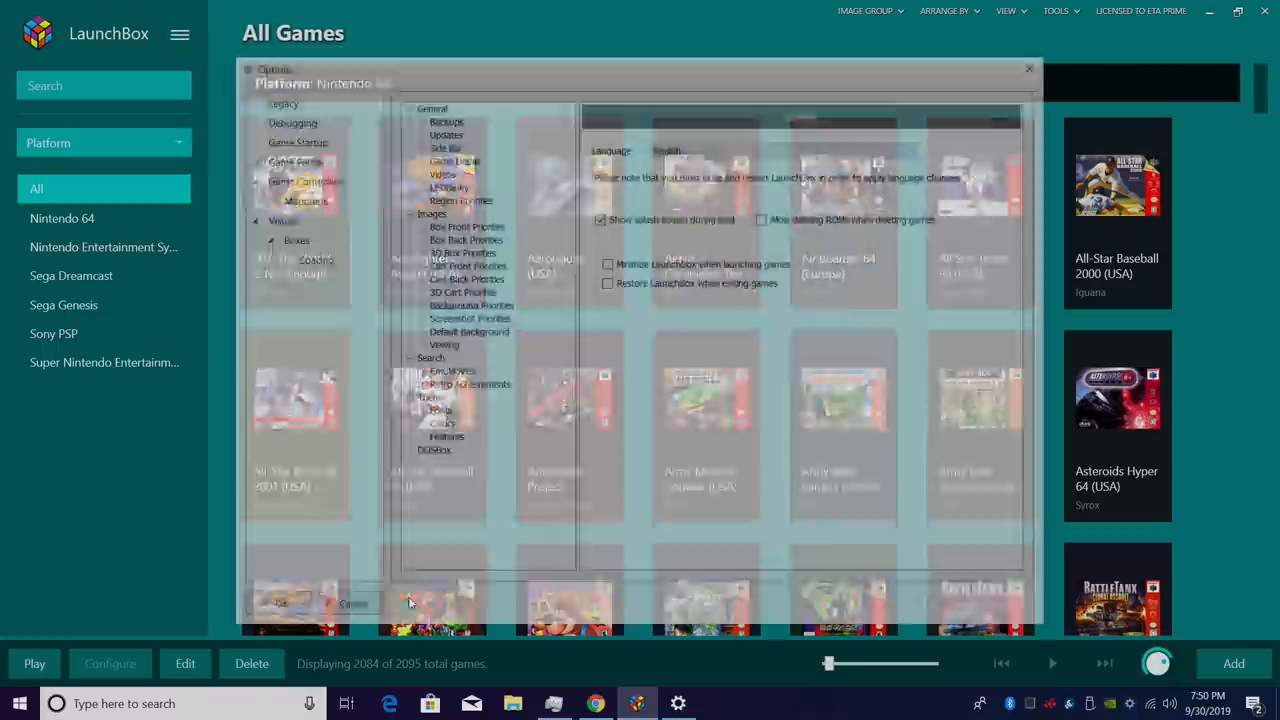
left_click(300, 178)
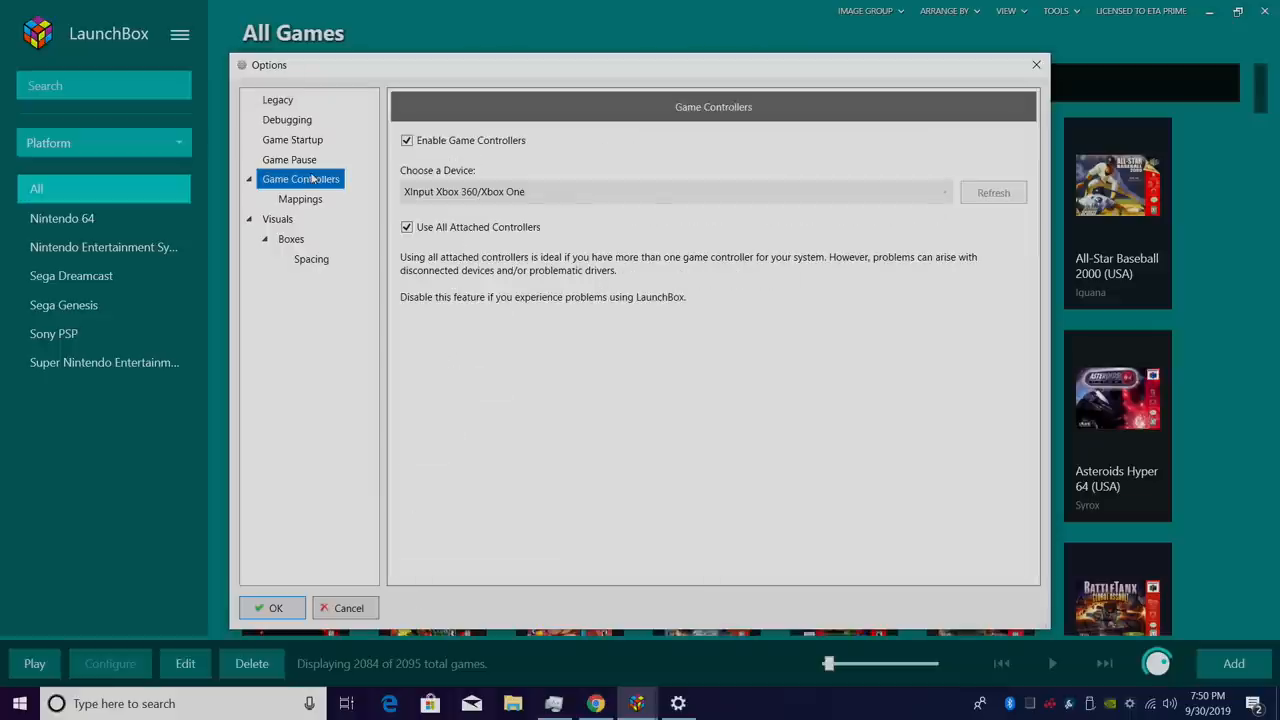
mouse_move(564, 204)
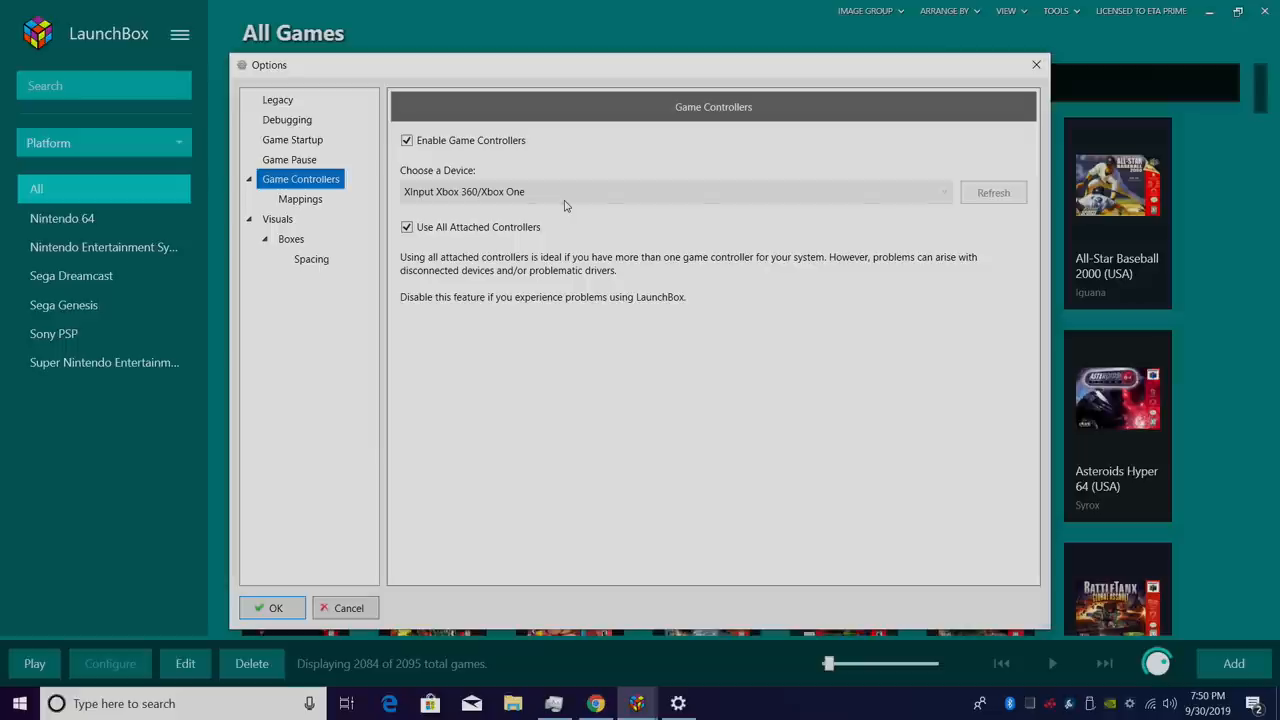
mouse_move(324, 208)
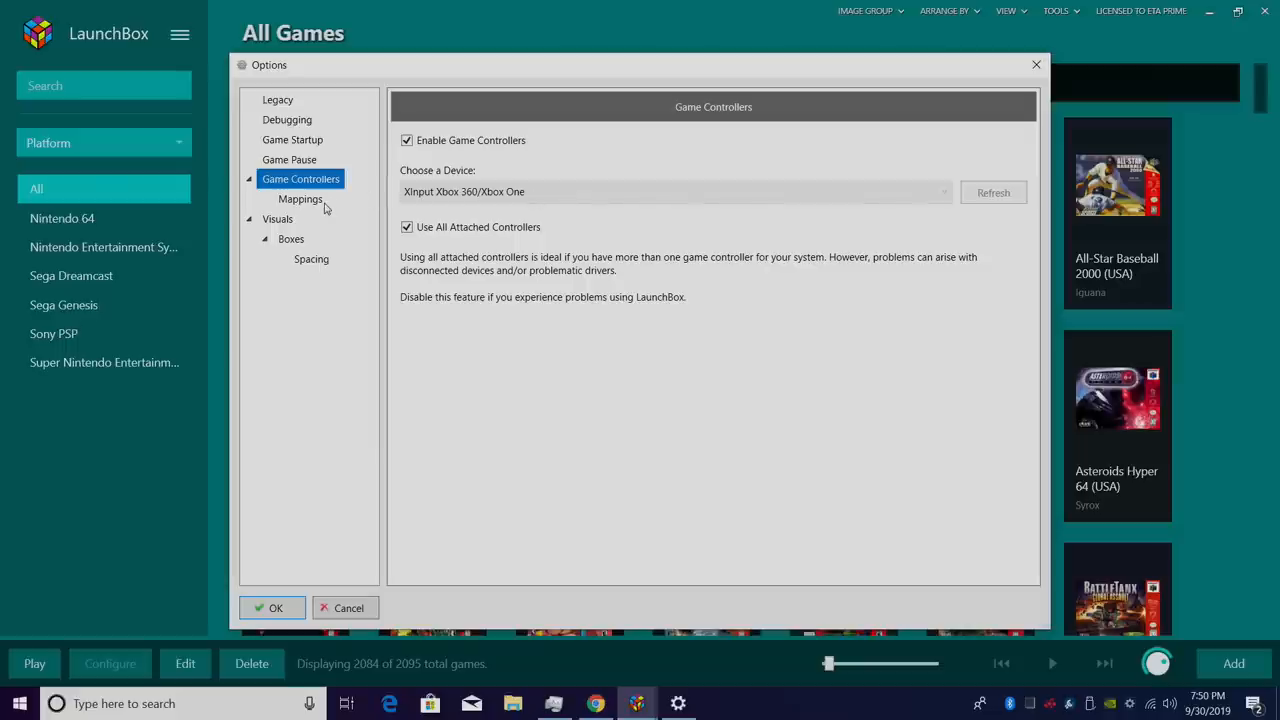
left_click(300, 198)
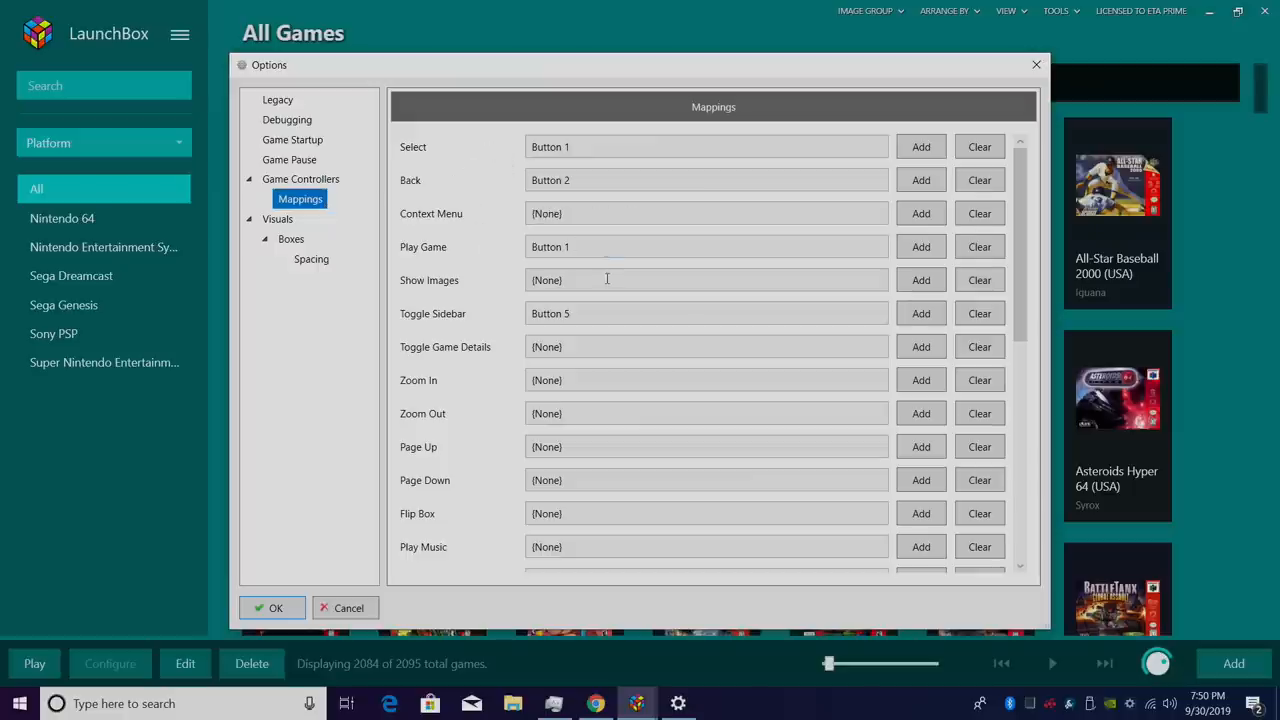
mouse_move(630, 206)
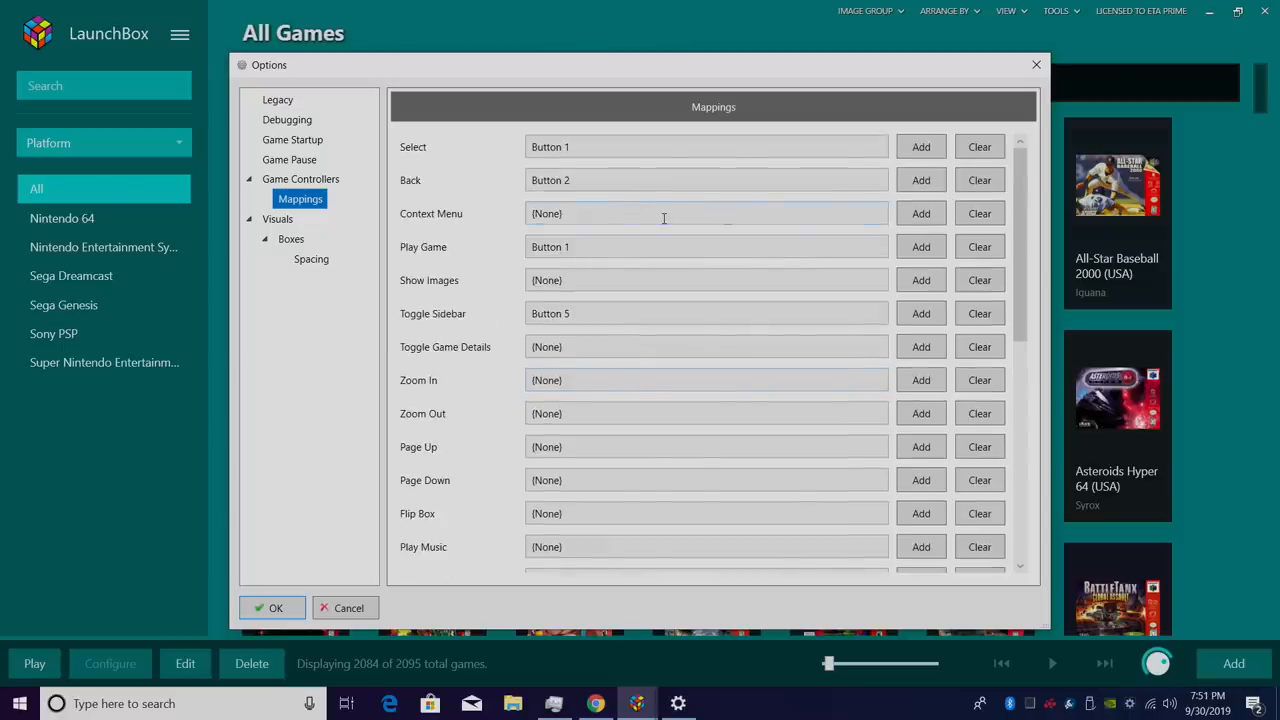
left_click(920, 212)
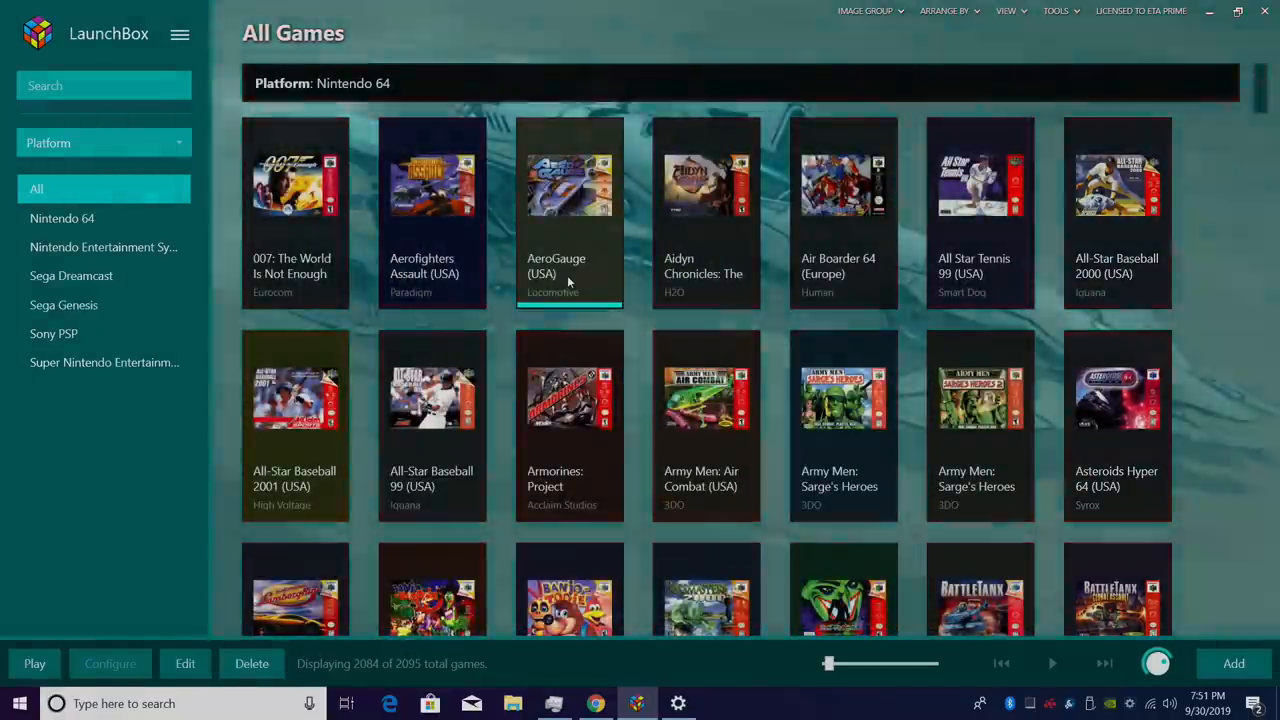
Bind the Context Menu controller action to Button 11 + Button 8 in Mappings.
right_click(568, 184)
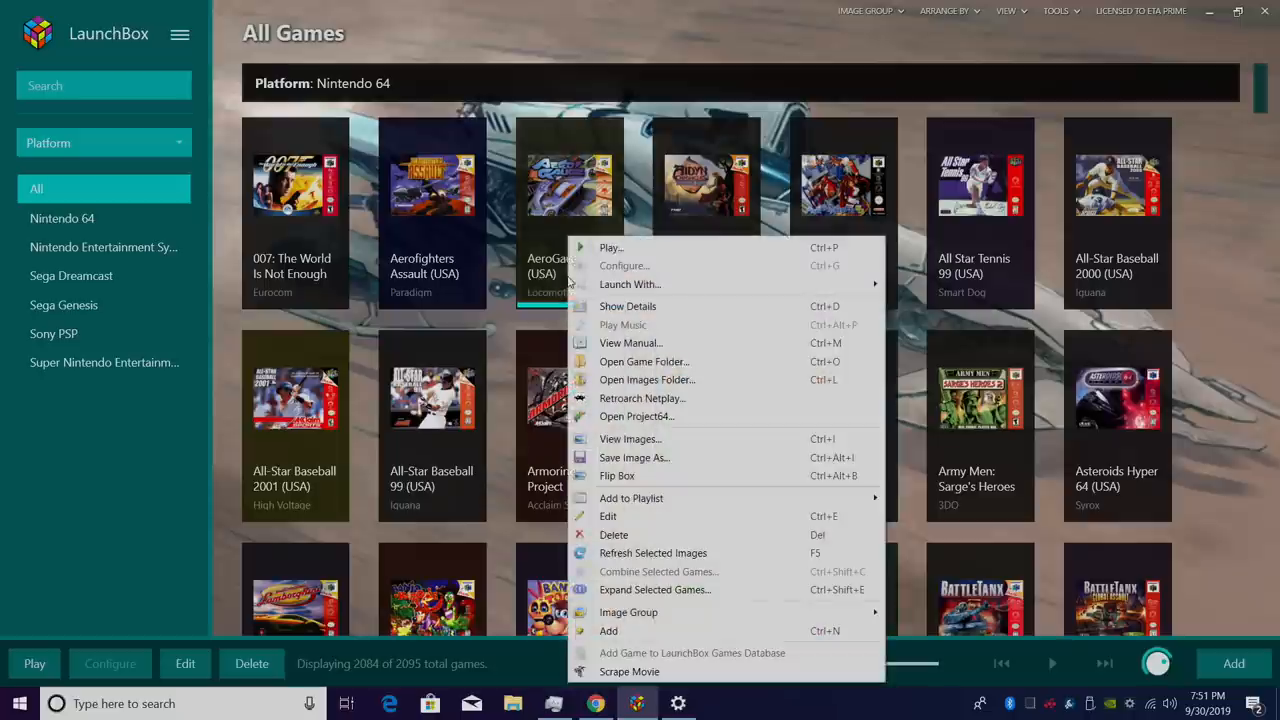
mouse_move(636, 222)
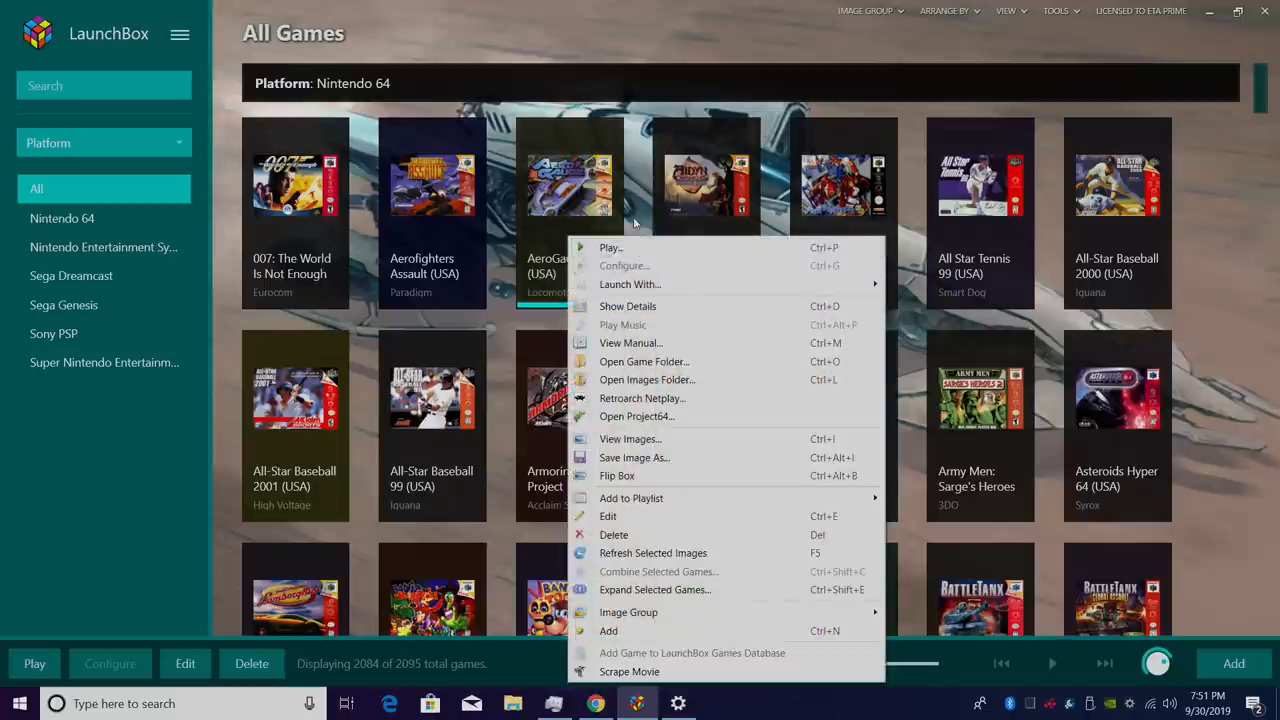
left_click(180, 32)
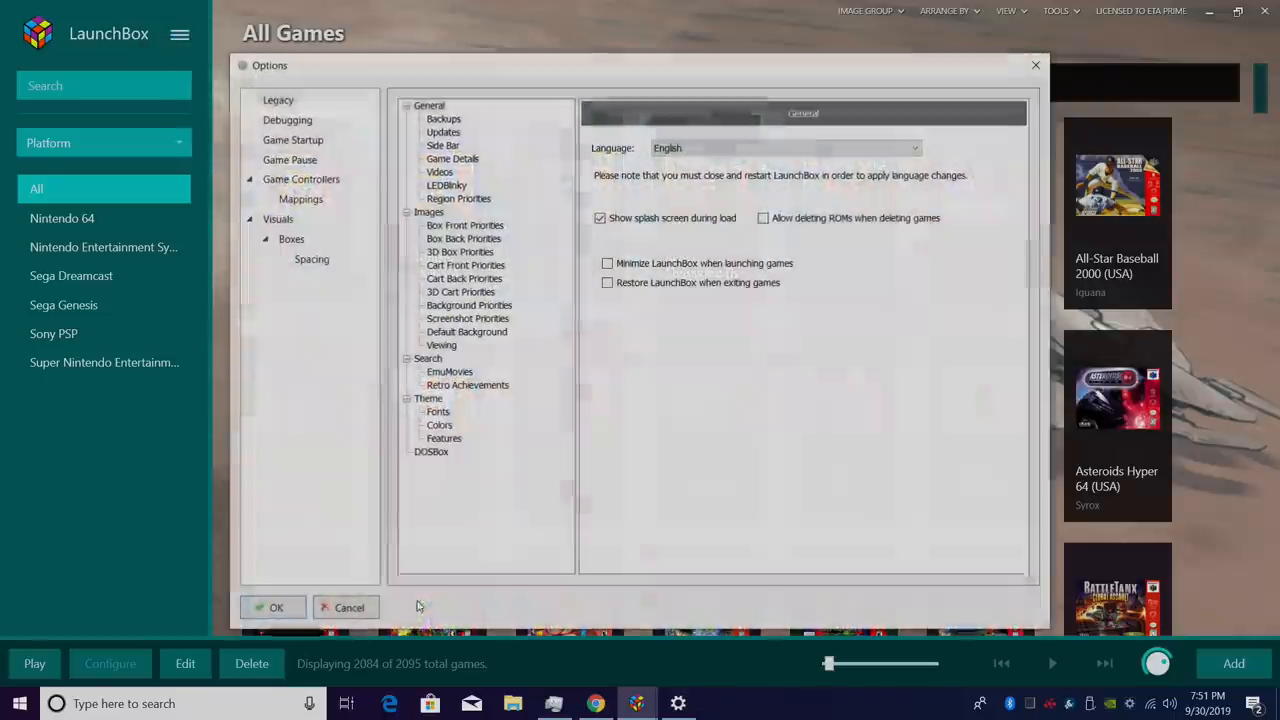
left_click(300, 198)
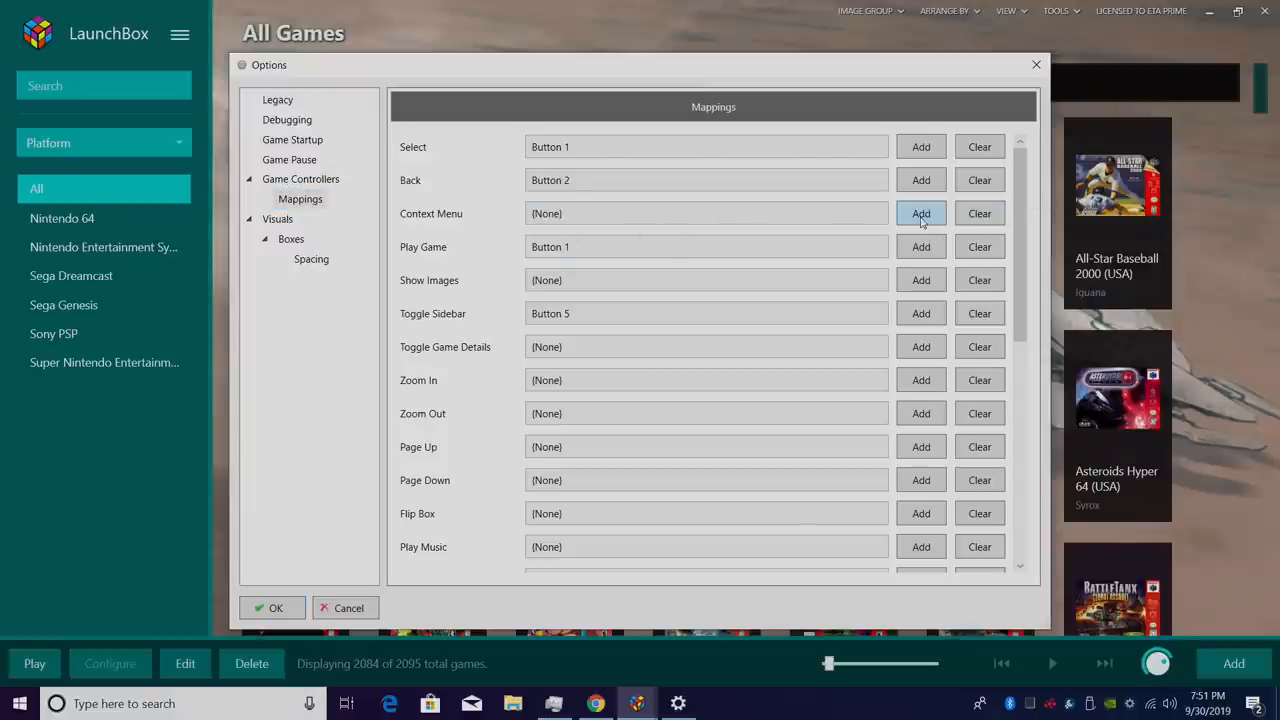
left_click(920, 212)
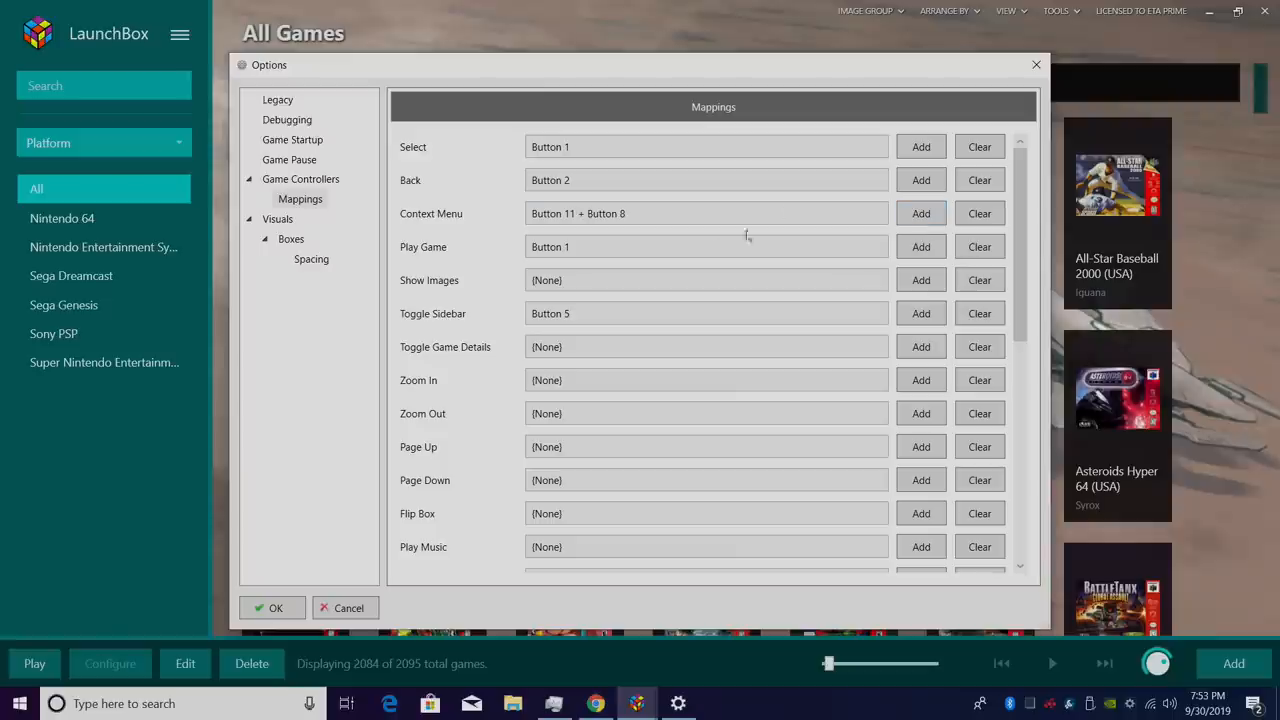
scroll("down", 3)
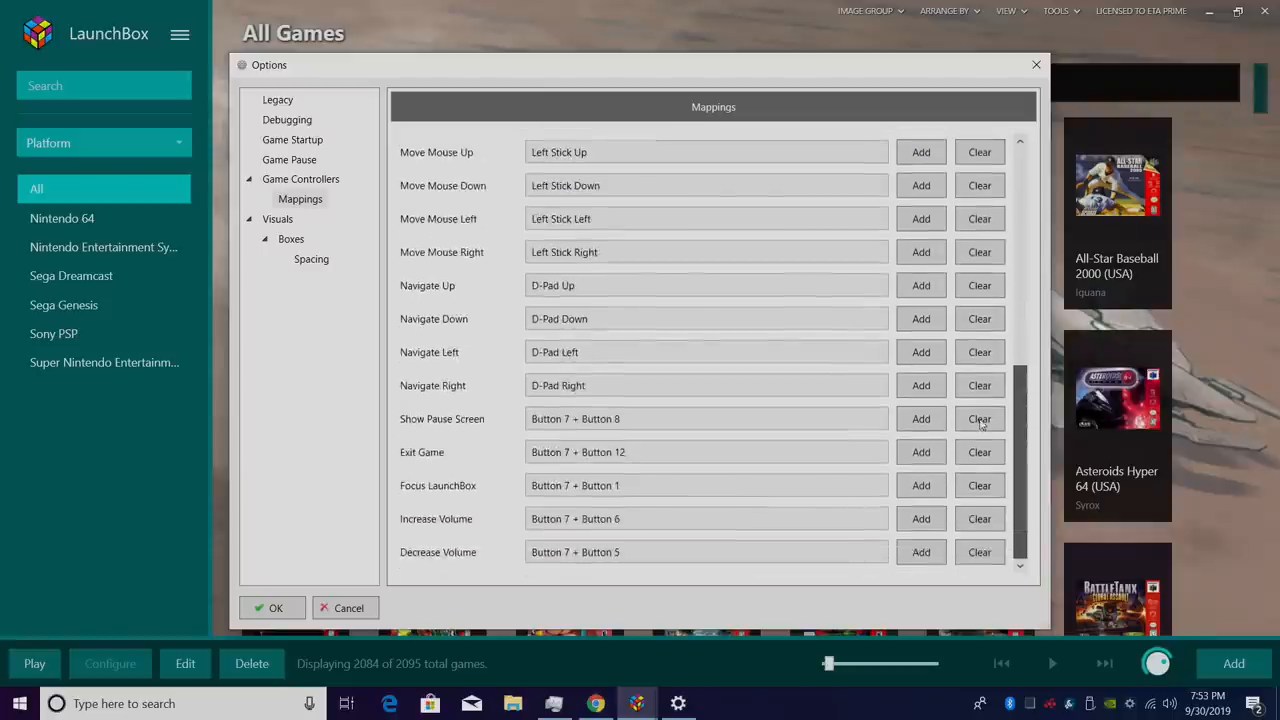
scroll("down", 3)
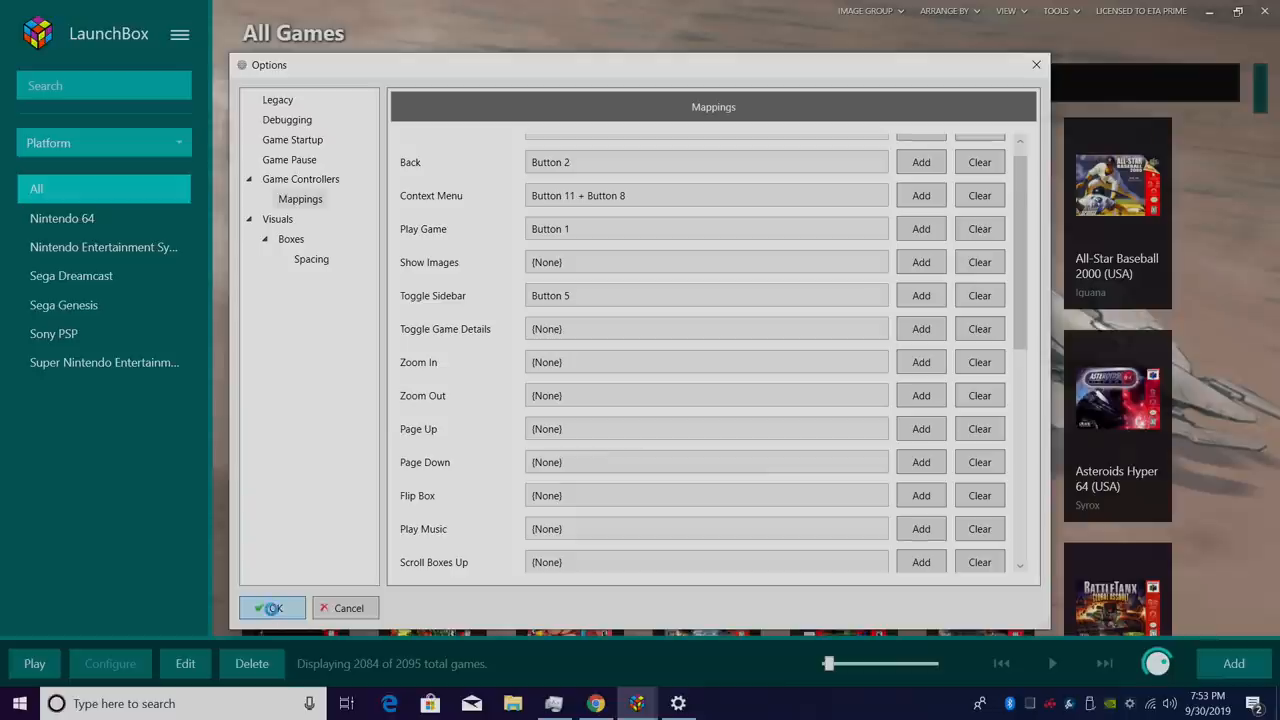
Save the mappings with OK and test the context menu on AeroGauge (USA).
left_click(272, 608)
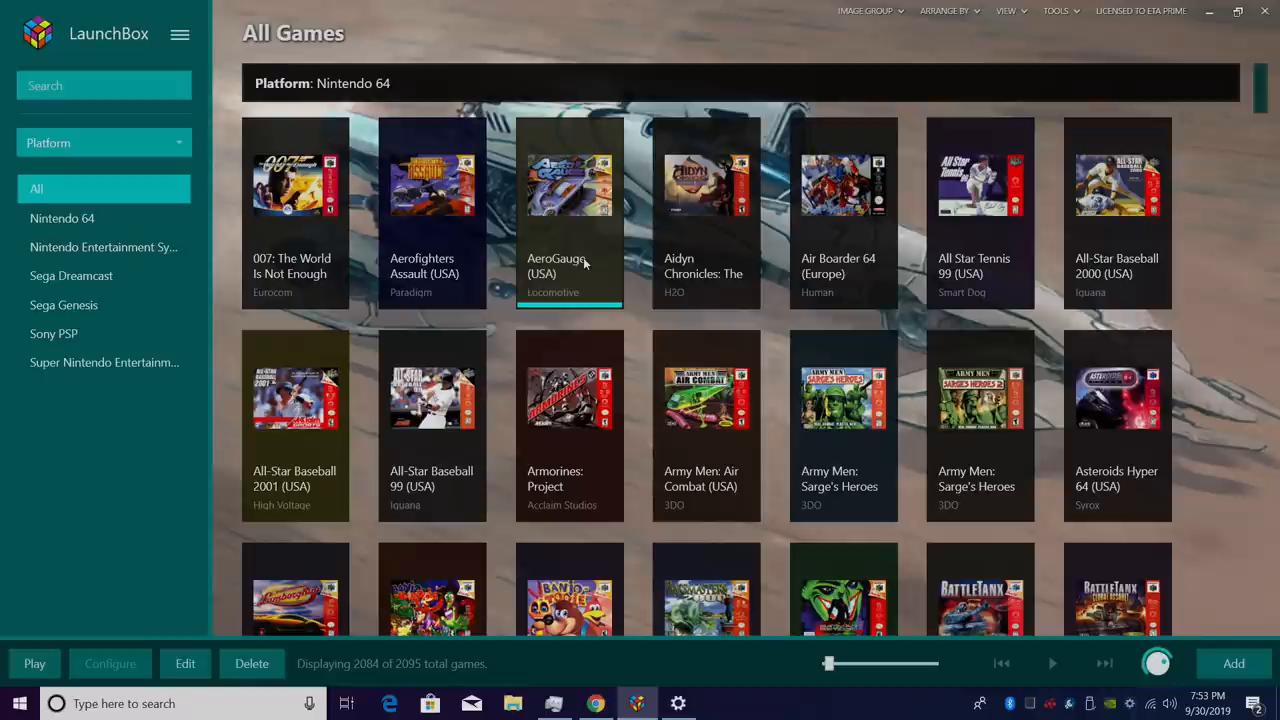
right_click(570, 184)
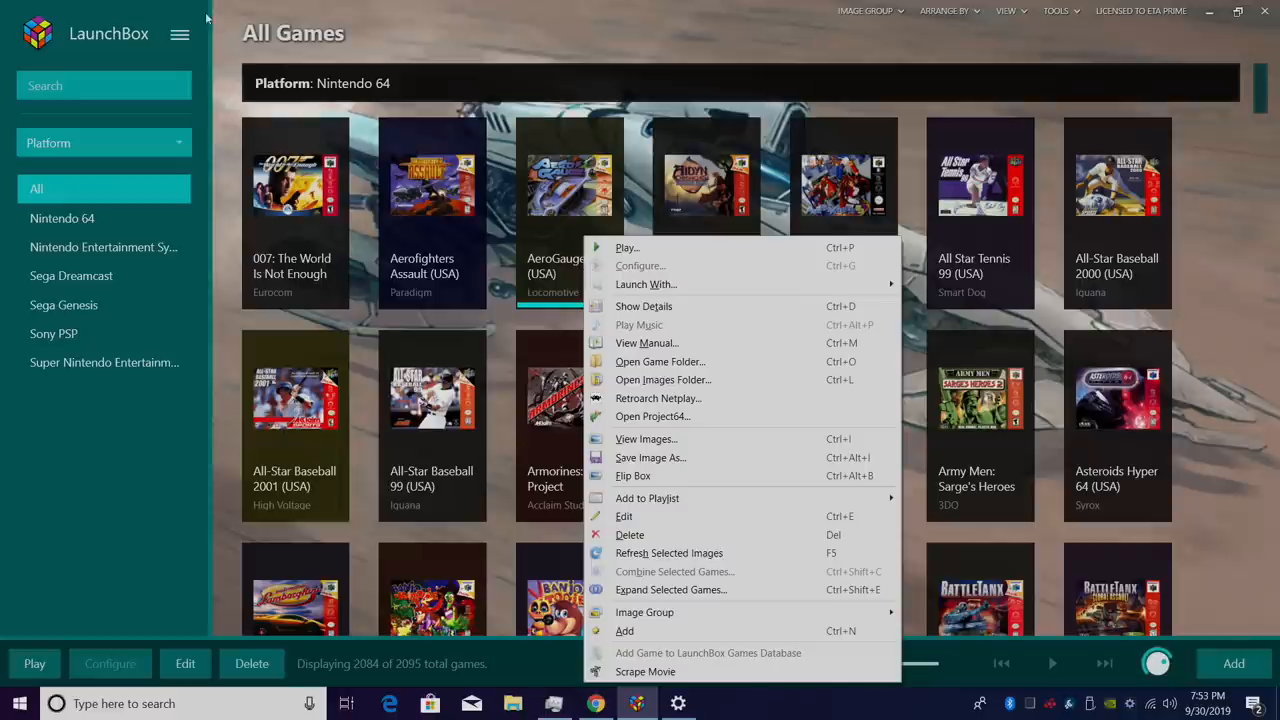
Clear the Context Menu binding and rebind it to Button 11 alone.
left_click(180, 32)
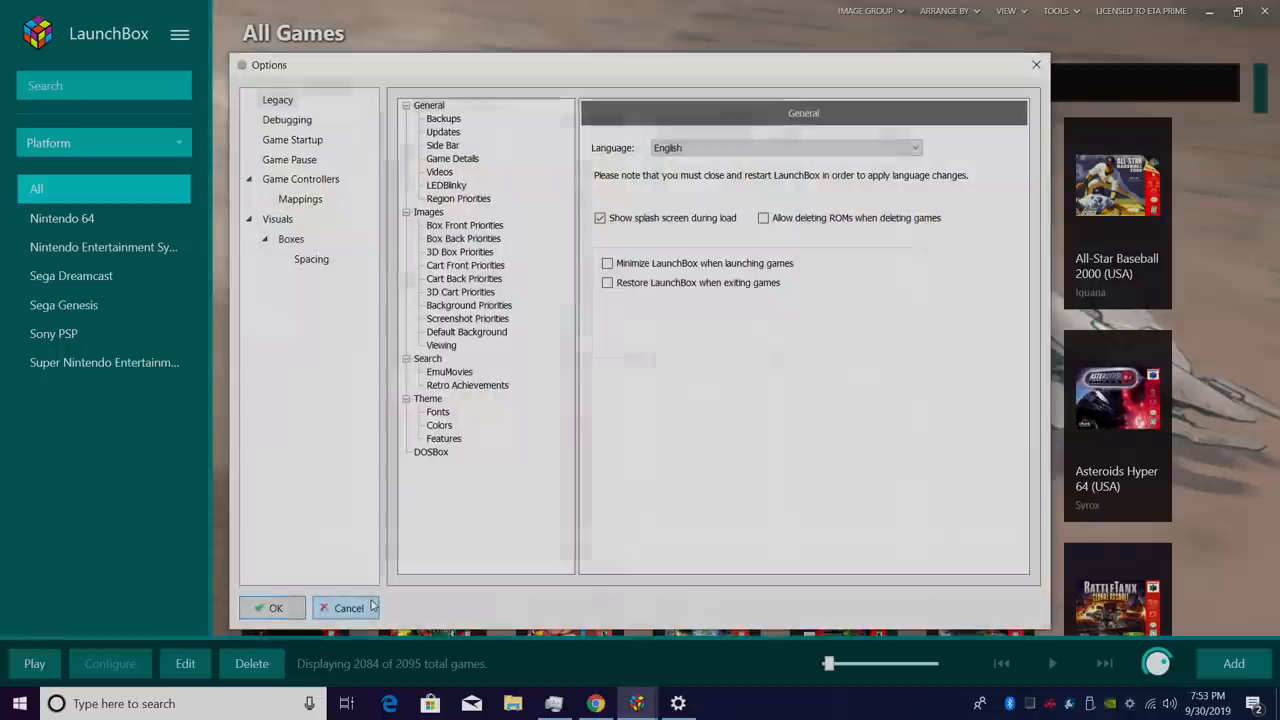
left_click(300, 198)
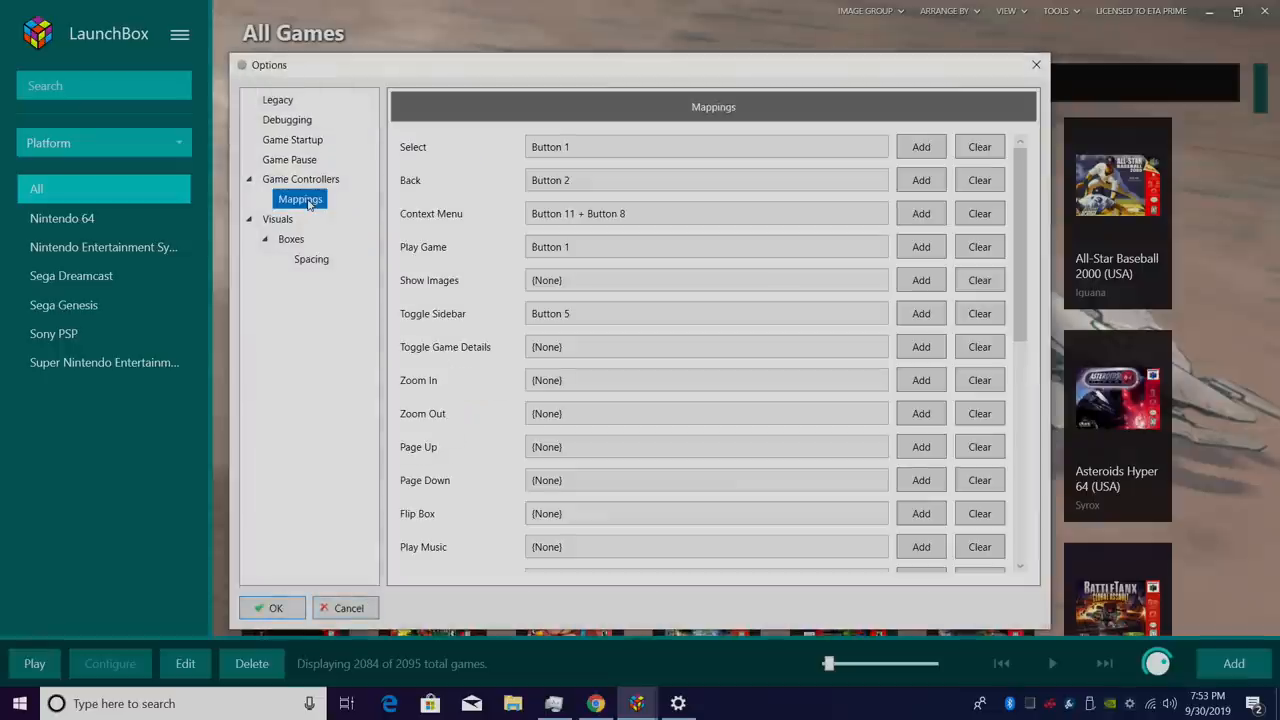
left_click(980, 212)
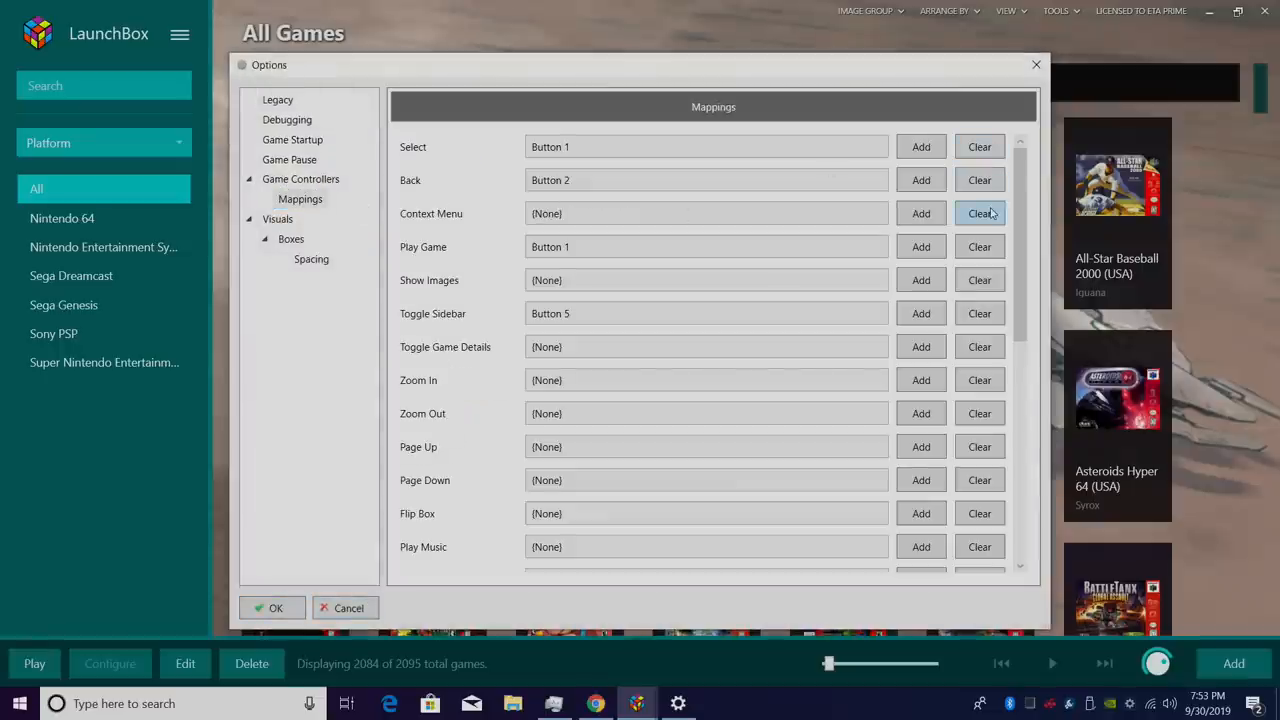
left_click(920, 212)
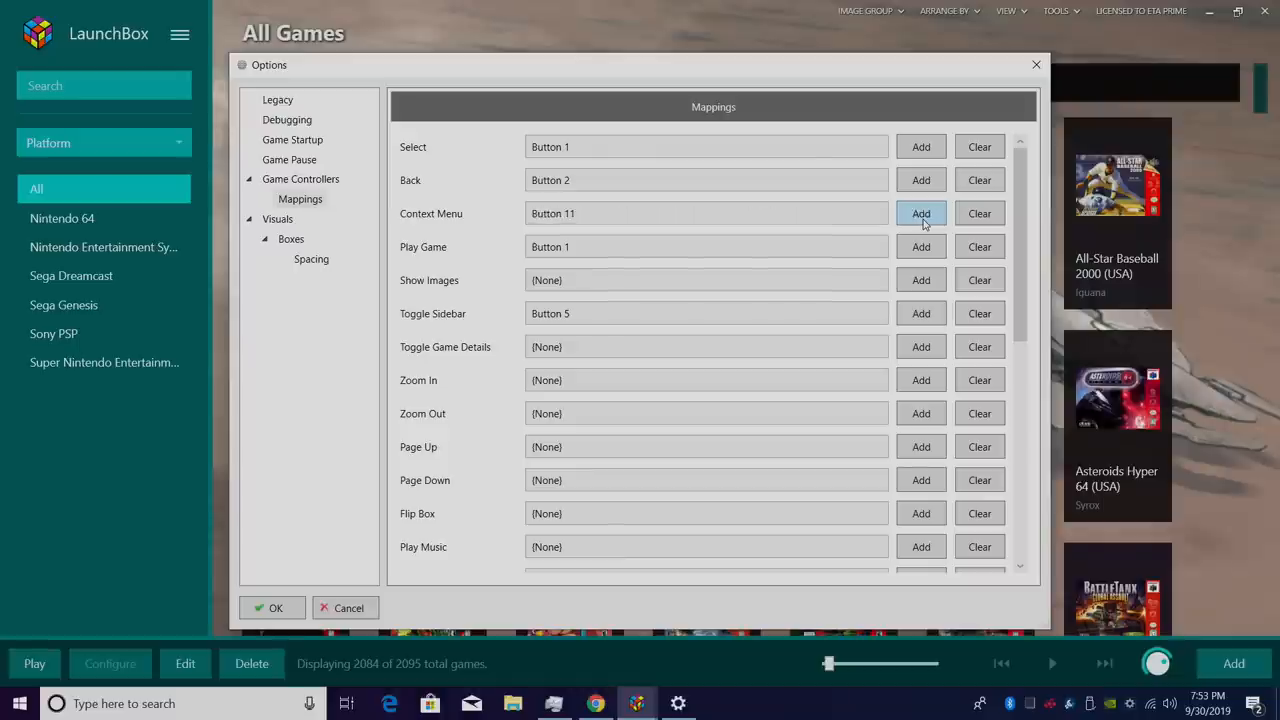
left_click(920, 212)
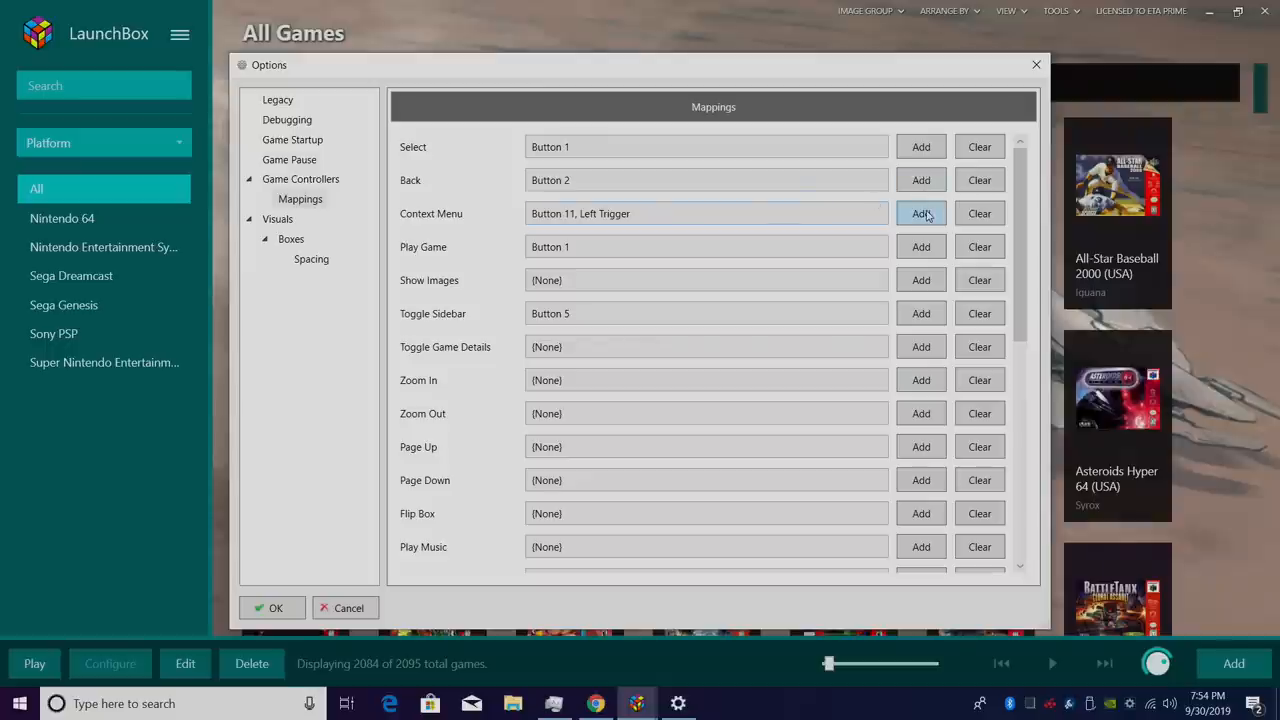
left_click(920, 212)
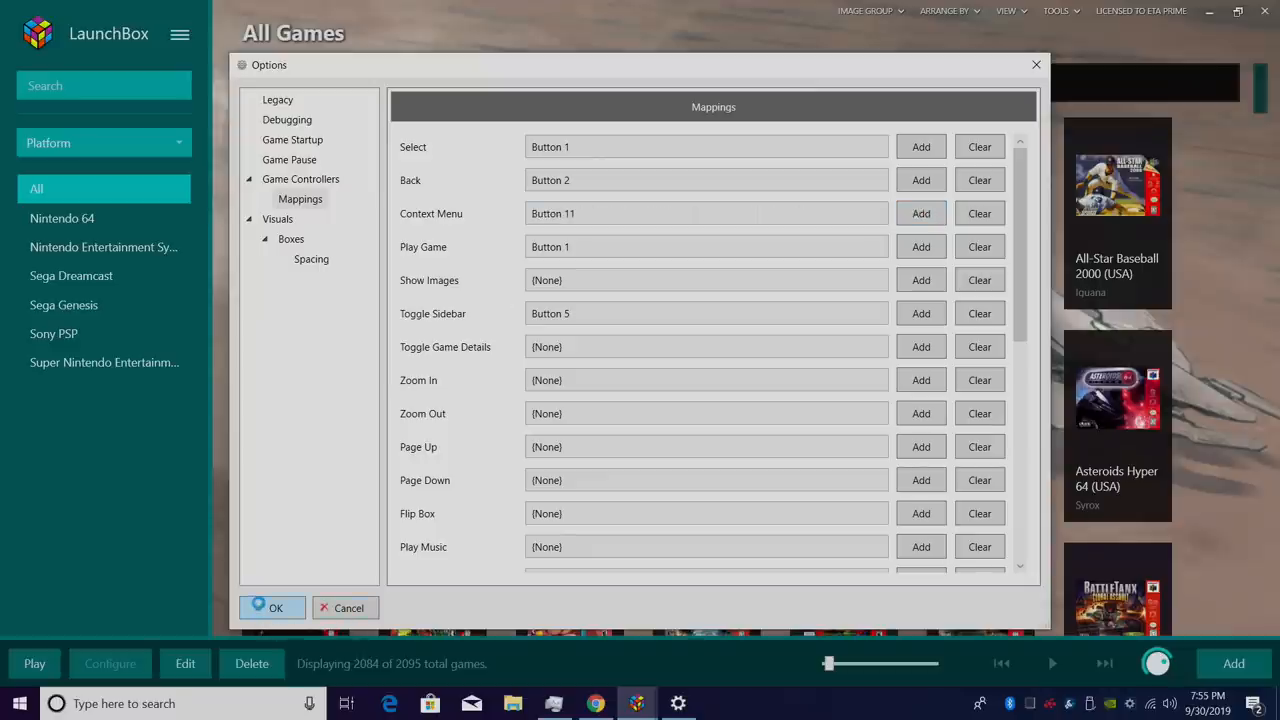
Save LaunchBox options, launch BigBox and show its Controller settings.
left_click(276, 608)
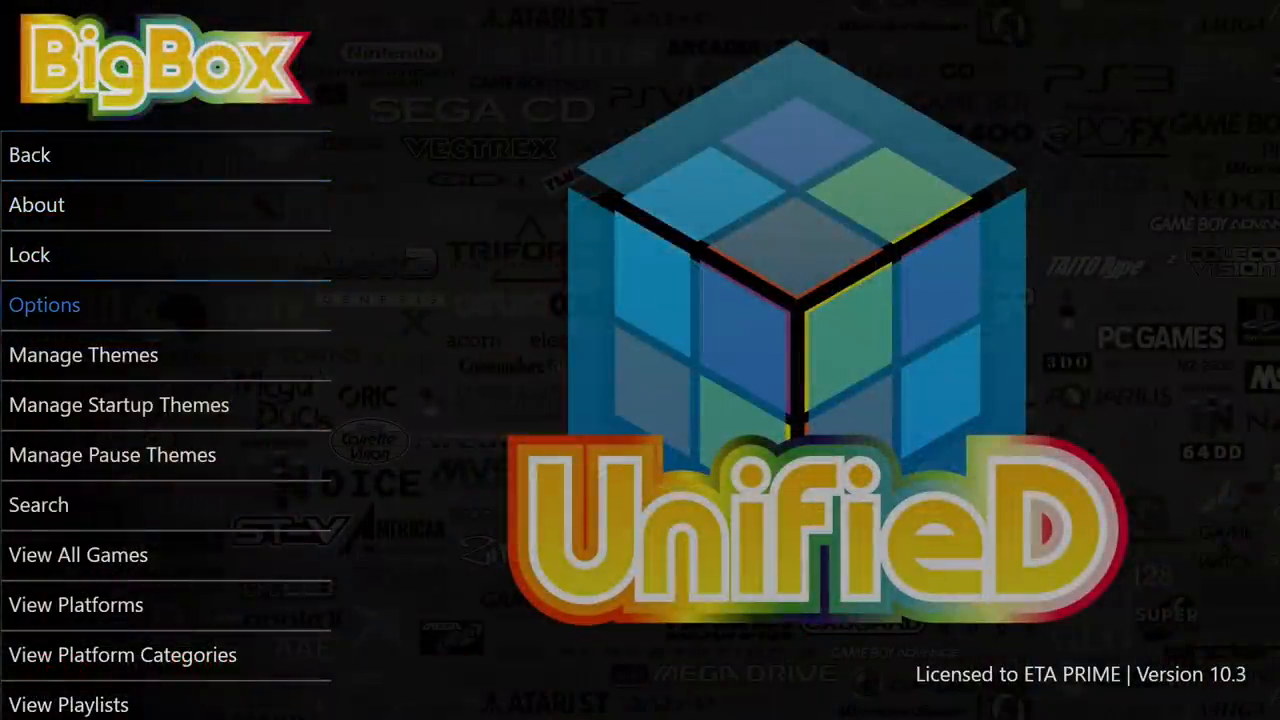
left_click(44, 304)
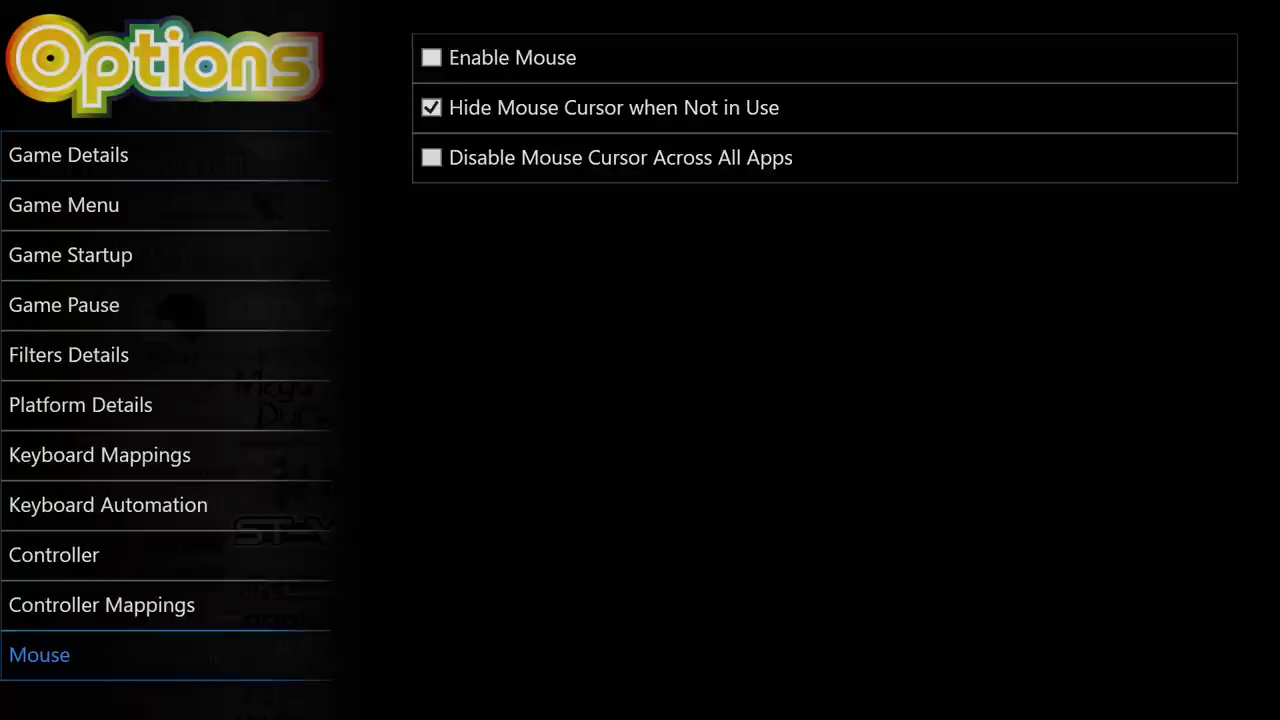
left_click(52, 554)
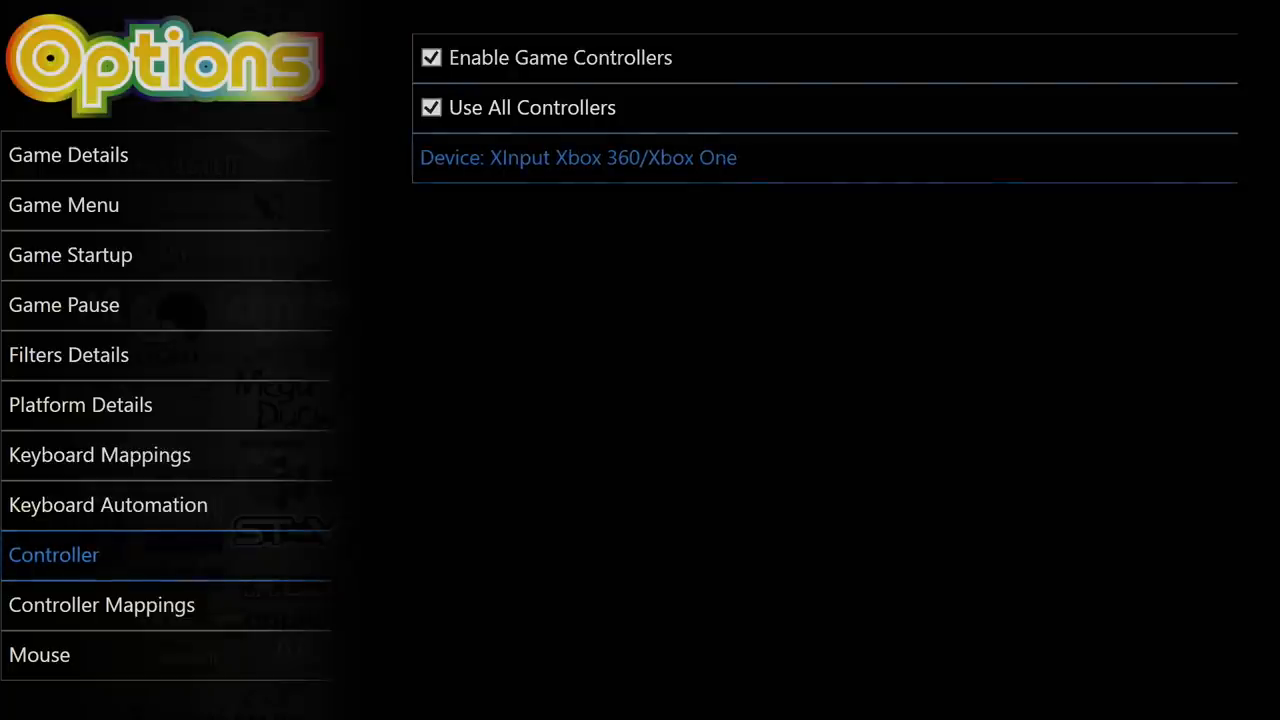
In Controller Mappings, bind Show Pause Screen to Button 8.
left_click(100, 604)
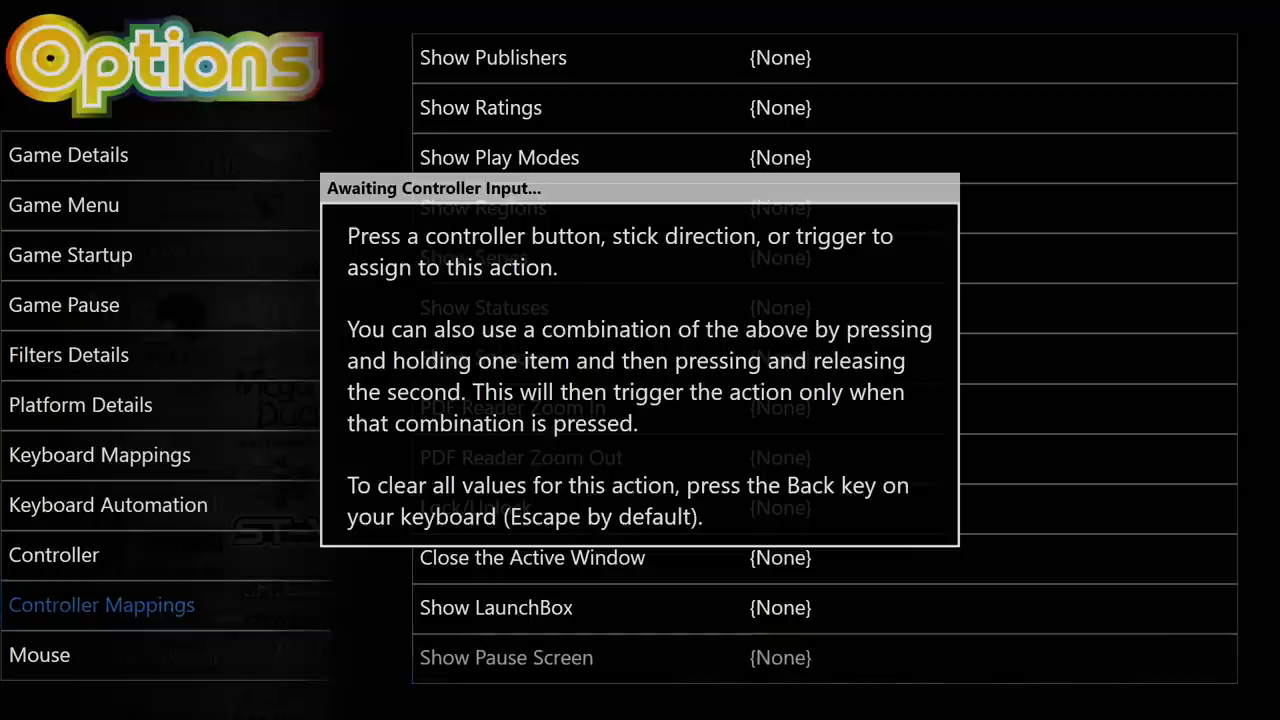
key("Button8")
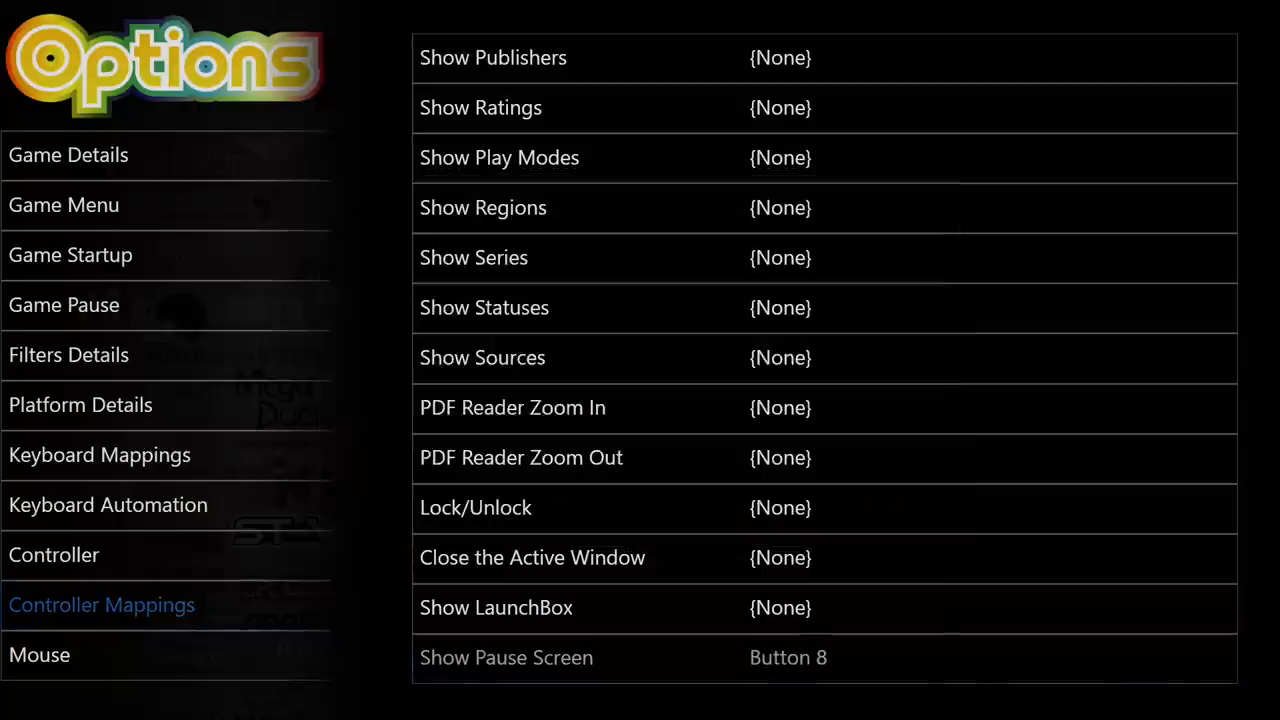